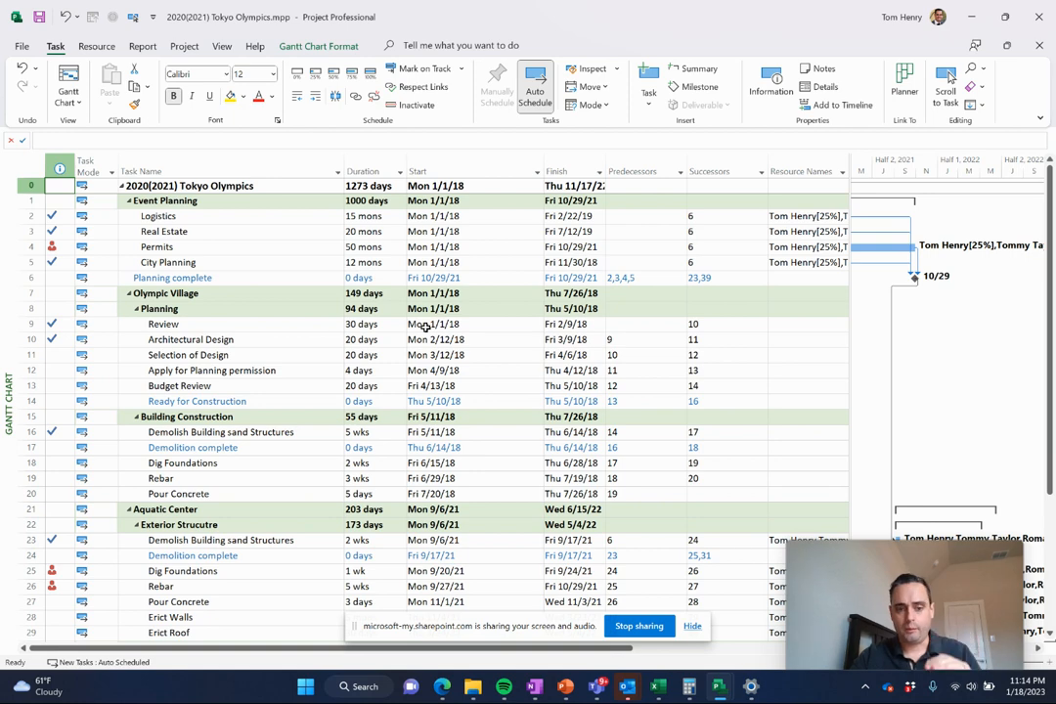
- Collapse the Event Planning summary and the Olympic Village Planning phase to hide their subtasks
scroll("down", 3)
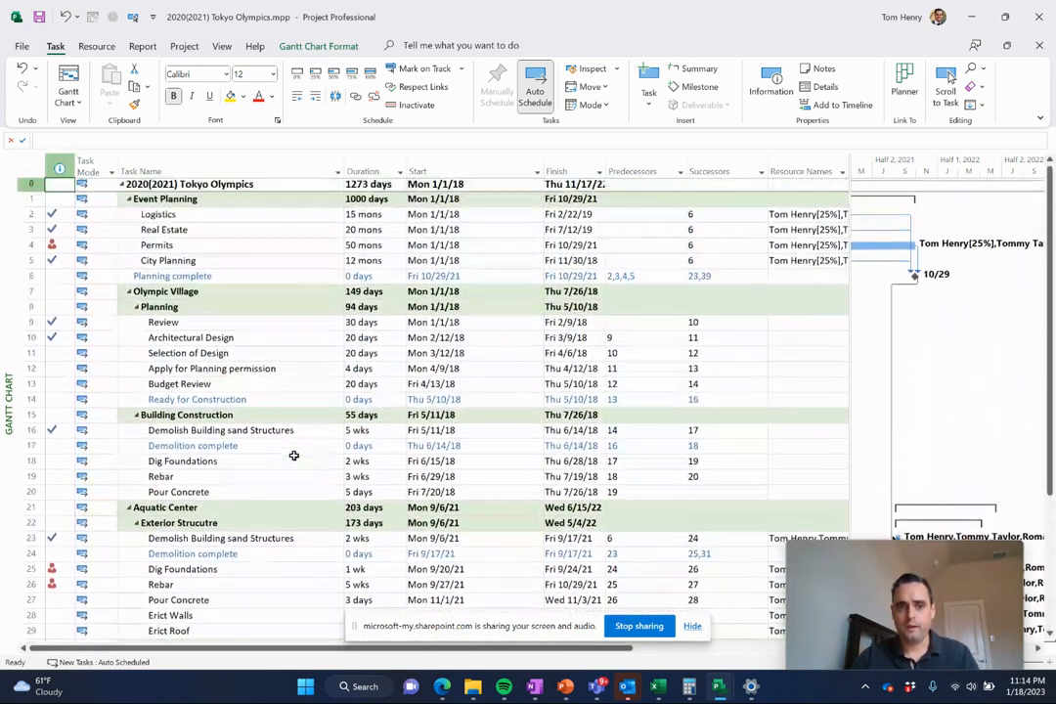
left_click(164, 199)
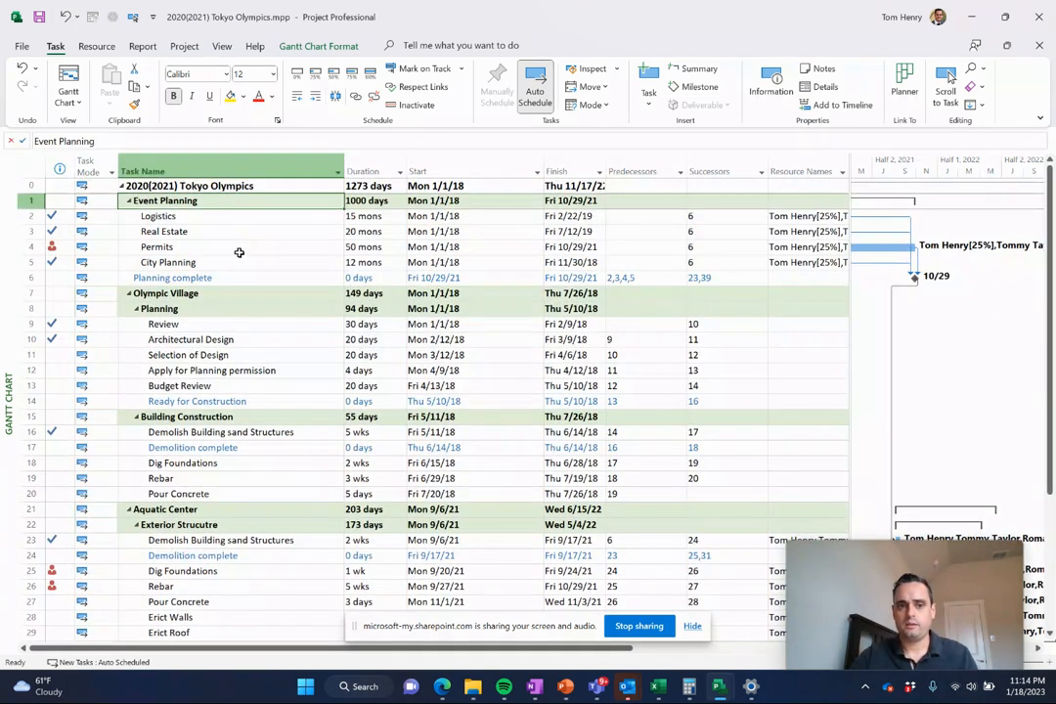
left_click(165, 231)
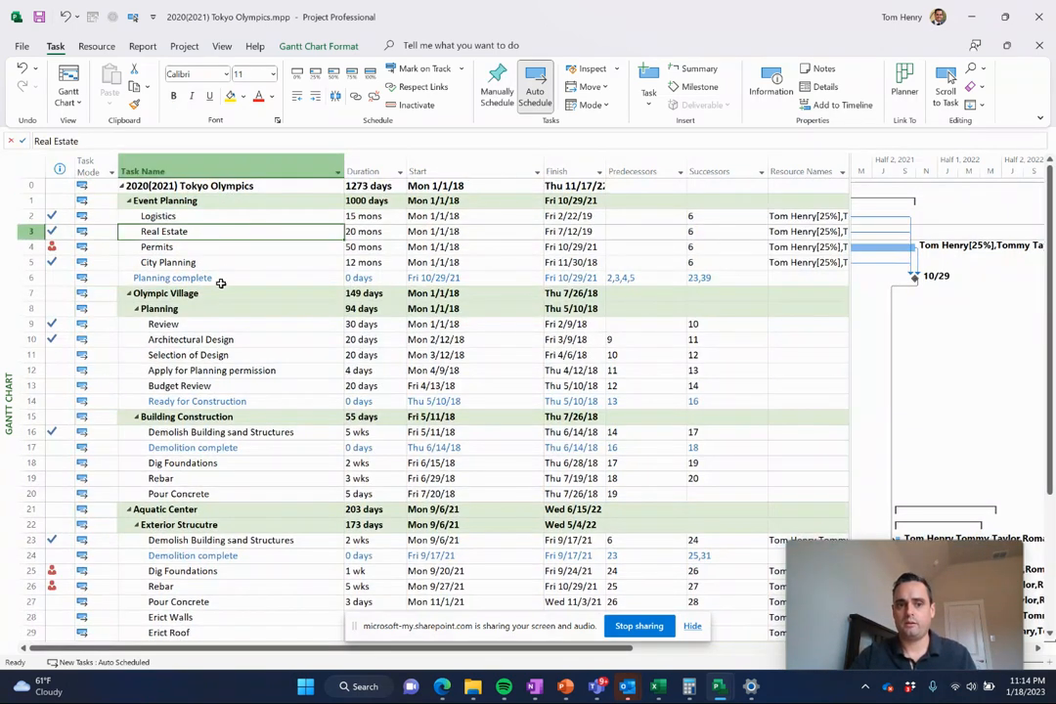
left_click(219, 278)
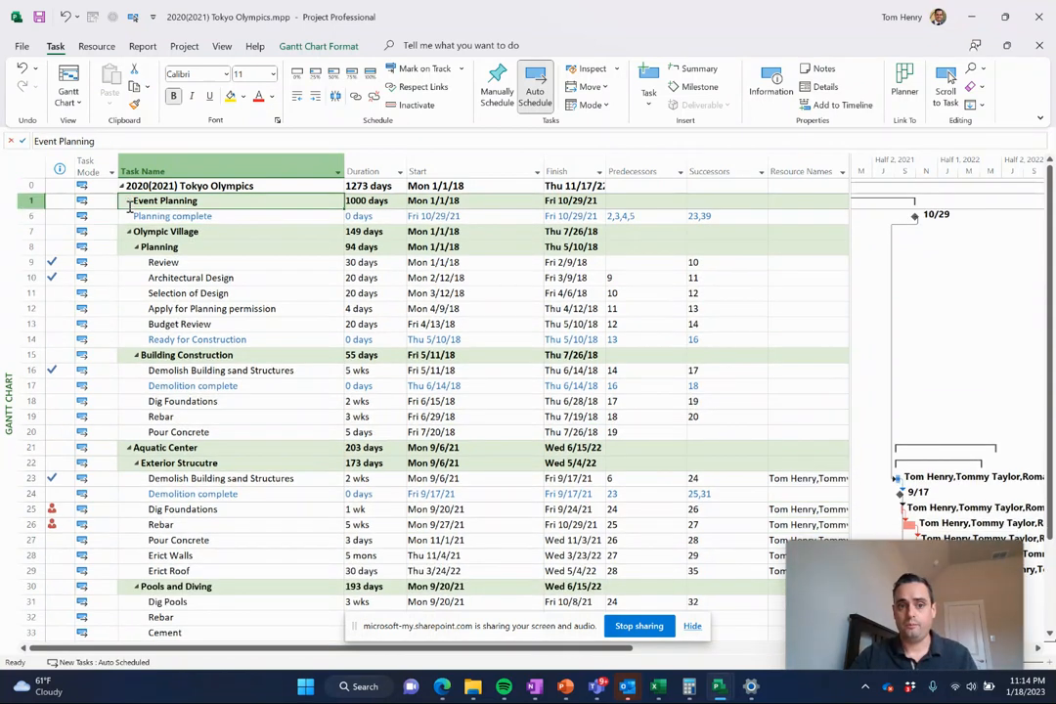
left_click(164, 231)
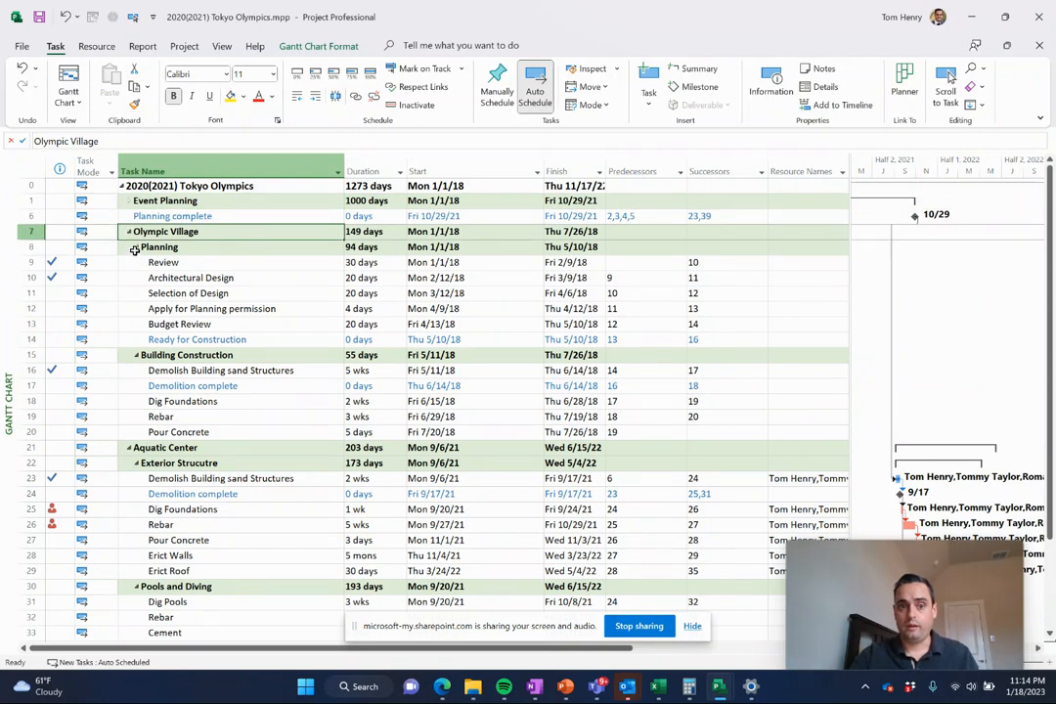
left_click(133, 246)
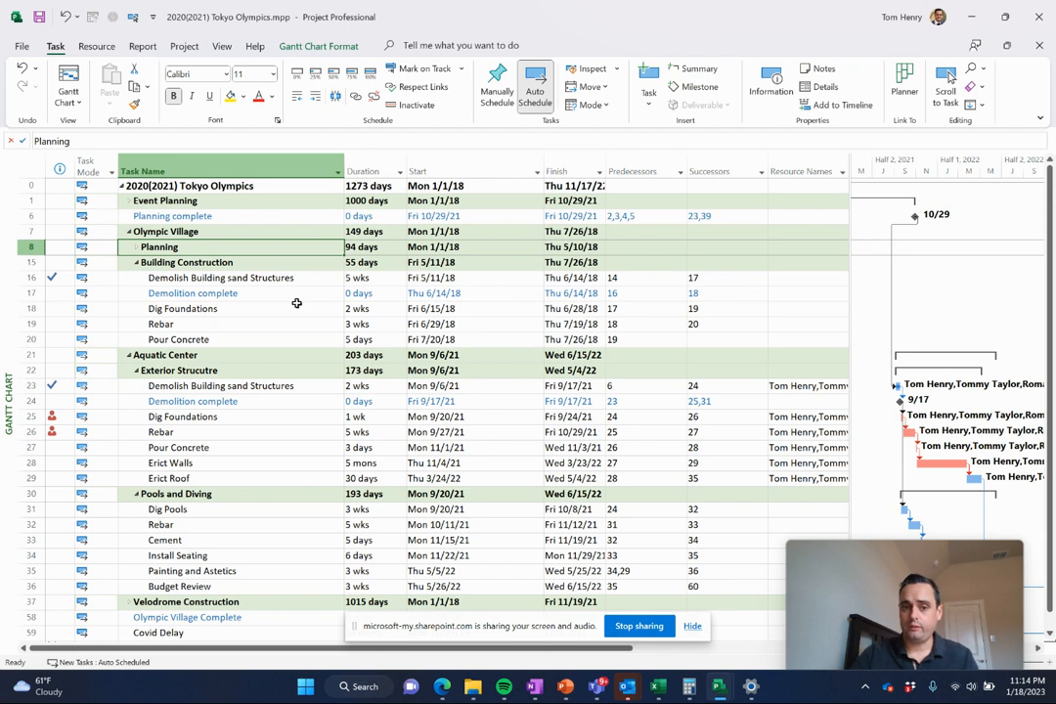
left_click(181, 309)
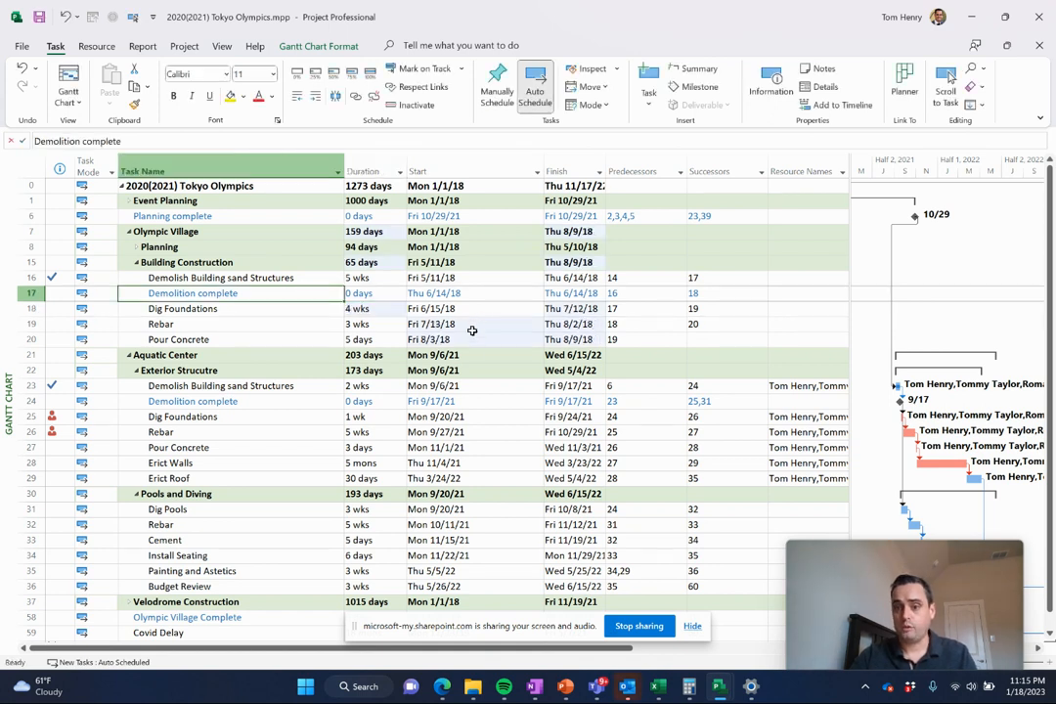
left_click(473, 324)
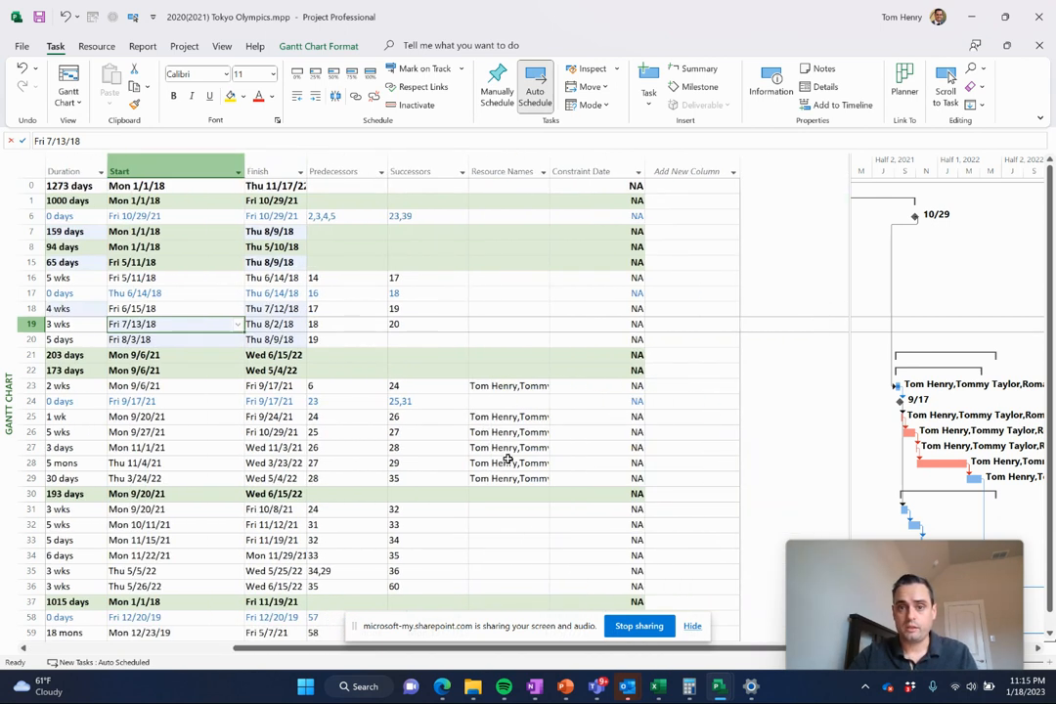
mouse_move(346, 418)
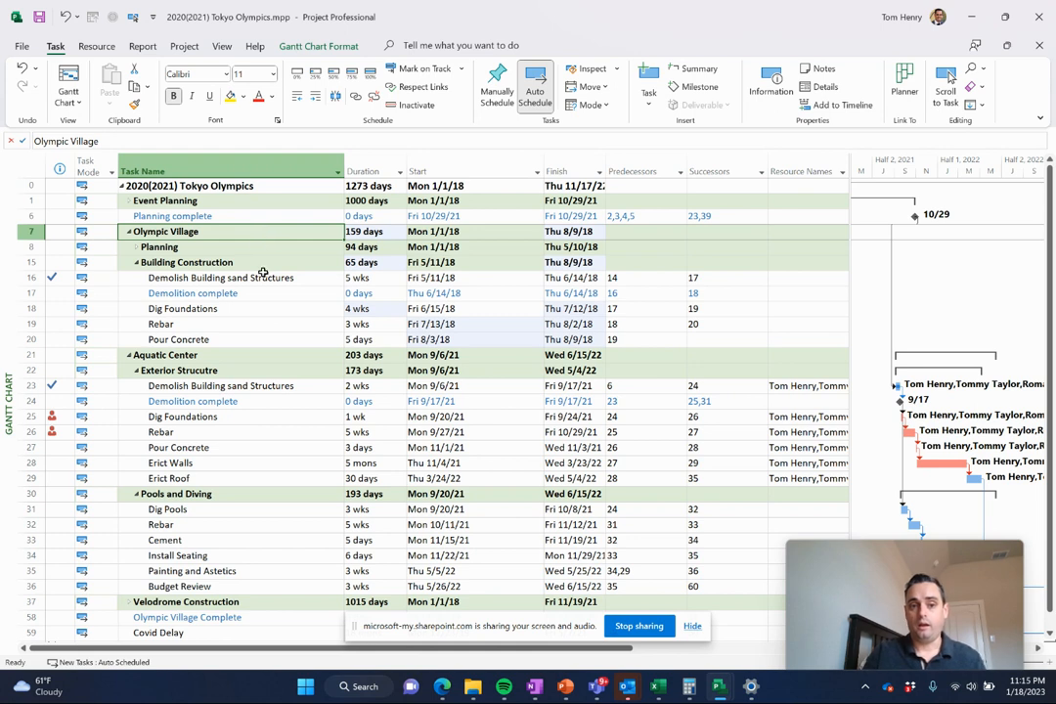
- Select the Demolition complete milestone, then the Pour Concrete task under Exterior Structure
left_click(192, 293)
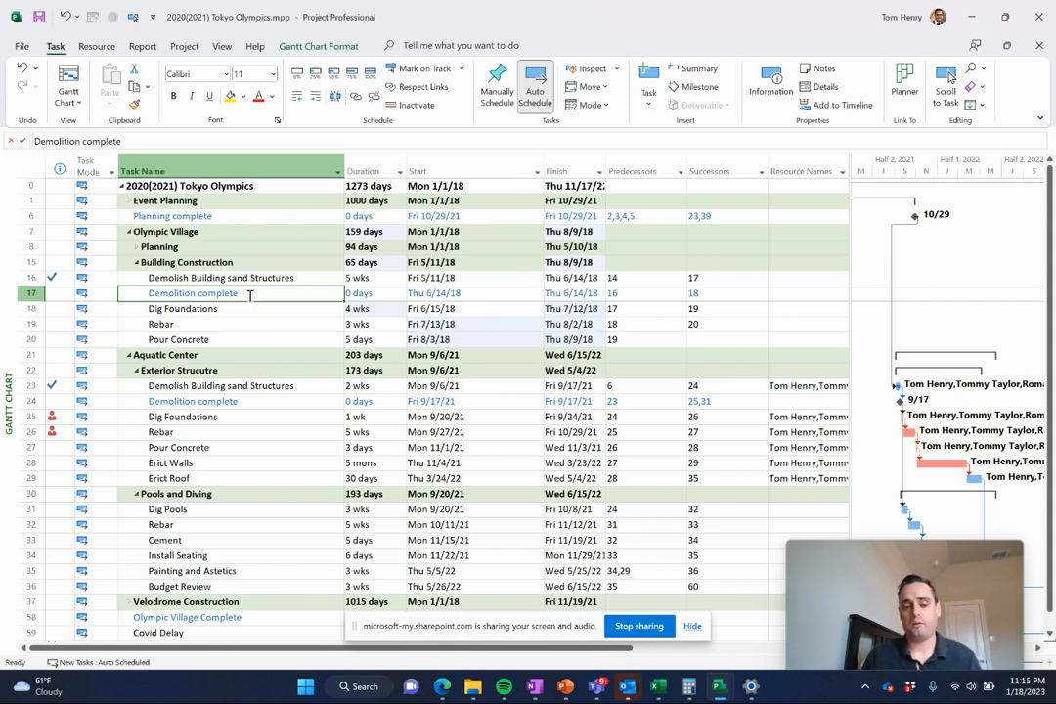
mouse_move(250, 448)
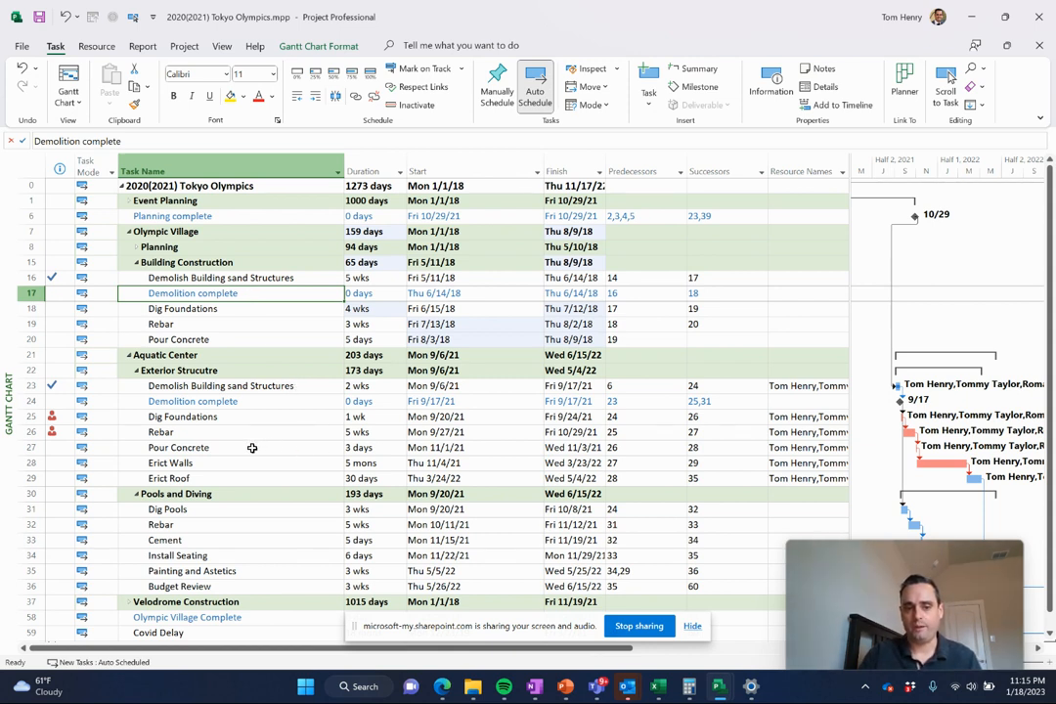
left_click(368, 446)
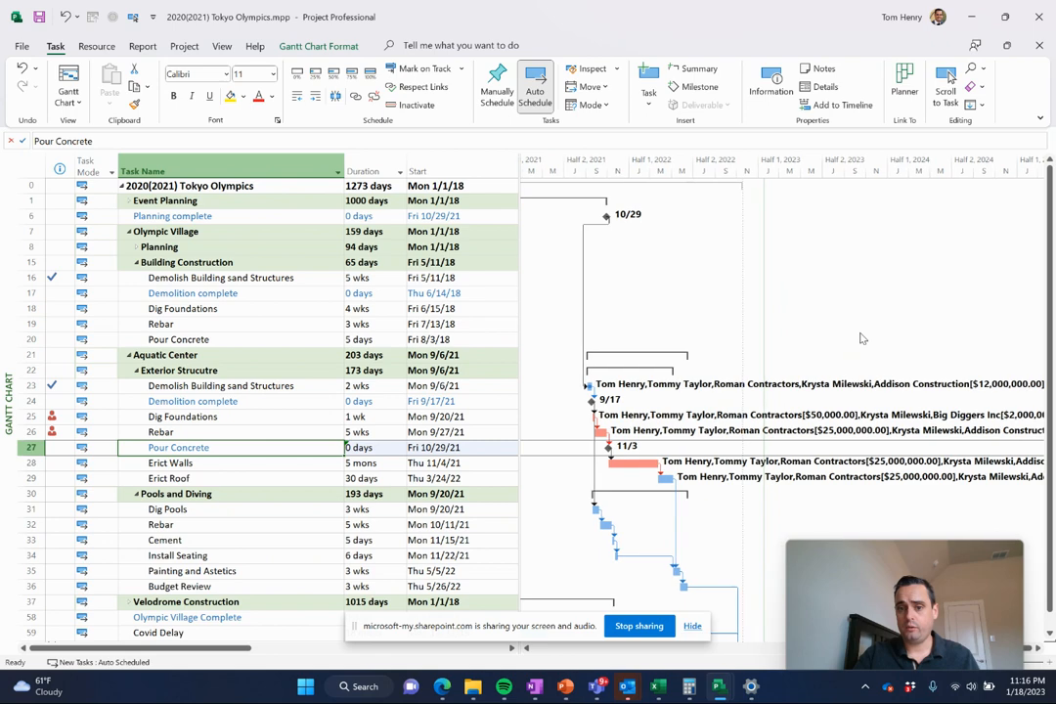
- Set the Gantt timescale to Quarters from the View tab and scroll through the chart
scroll("down", 3)
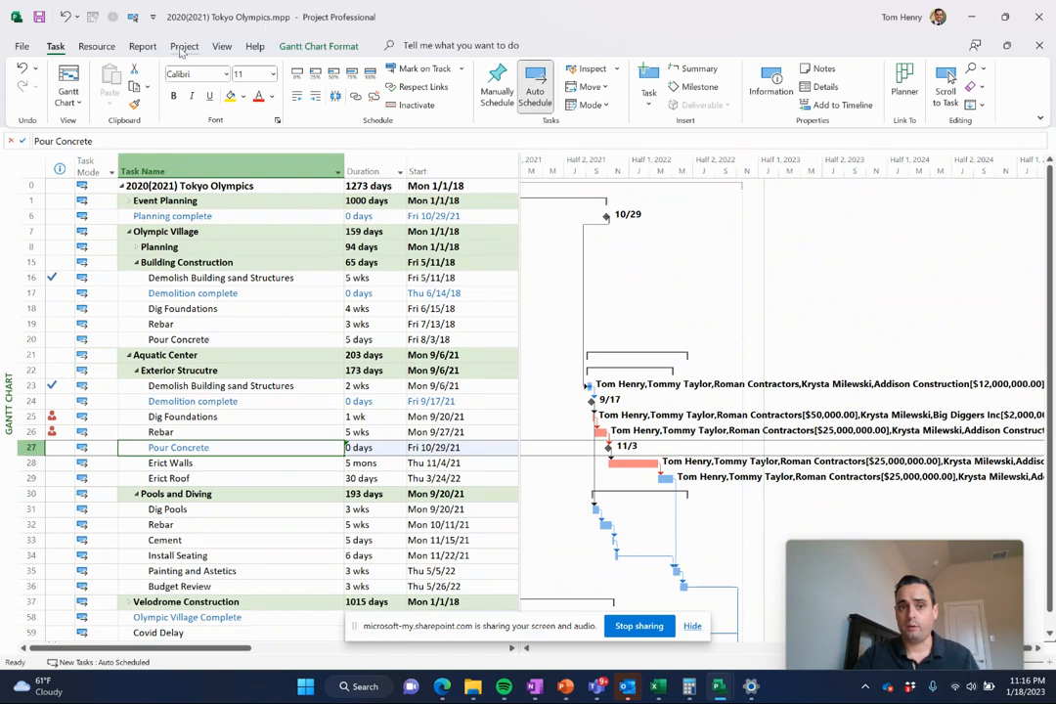
left_click(222, 45)
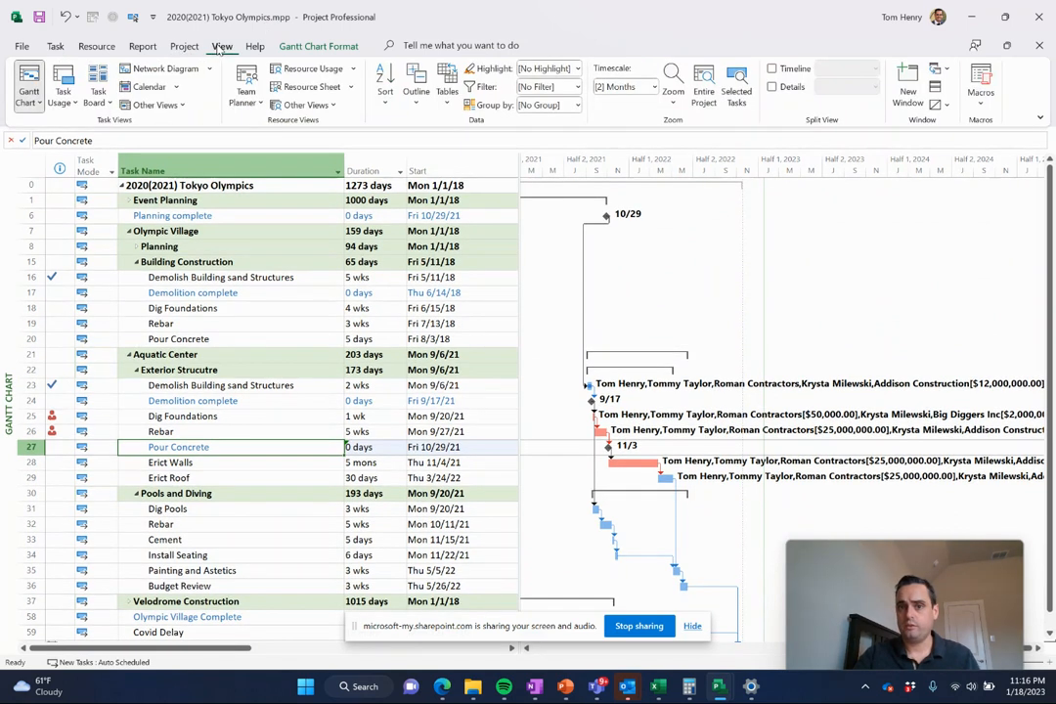
left_click(673, 82)
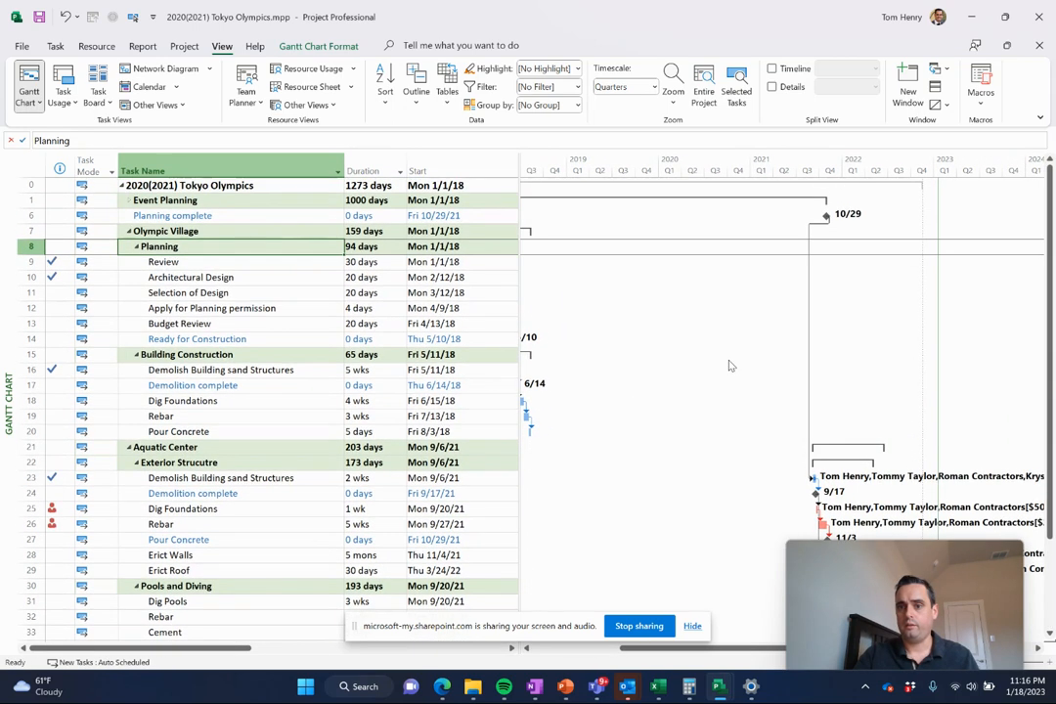
scroll("left", 3)
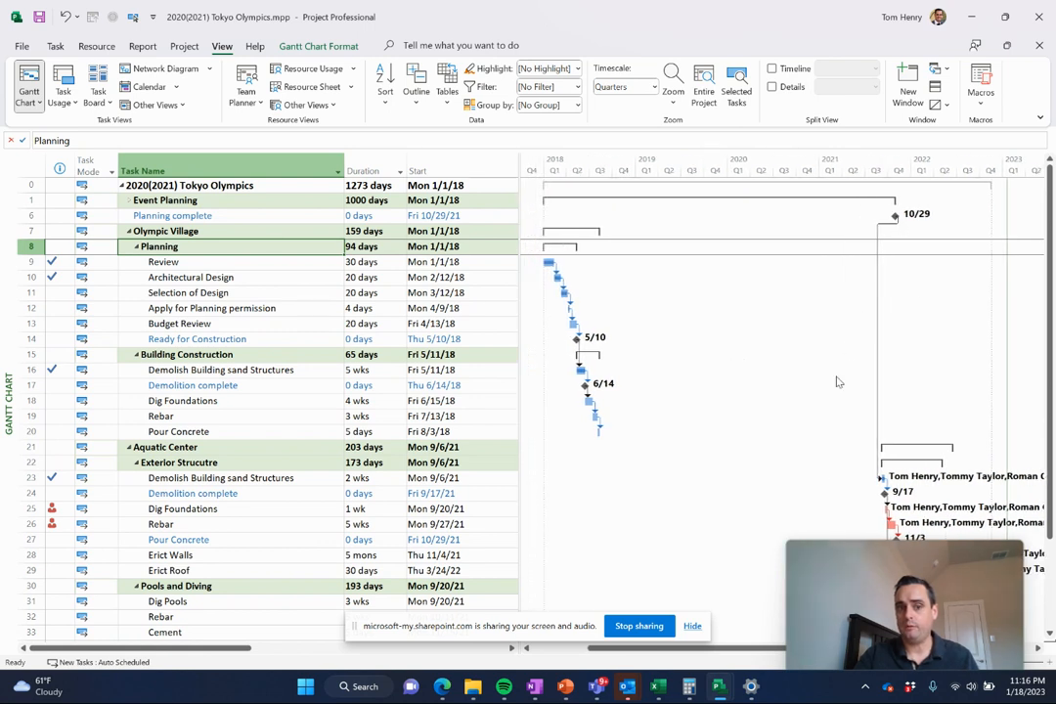
scroll("down", 3)
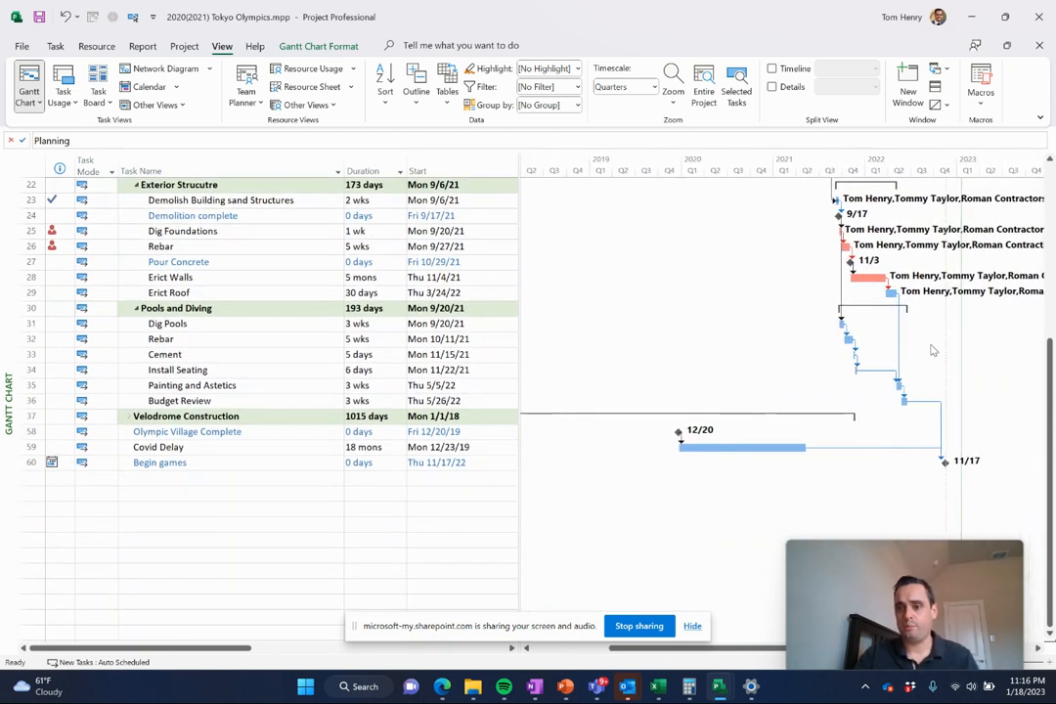
mouse_move(898, 420)
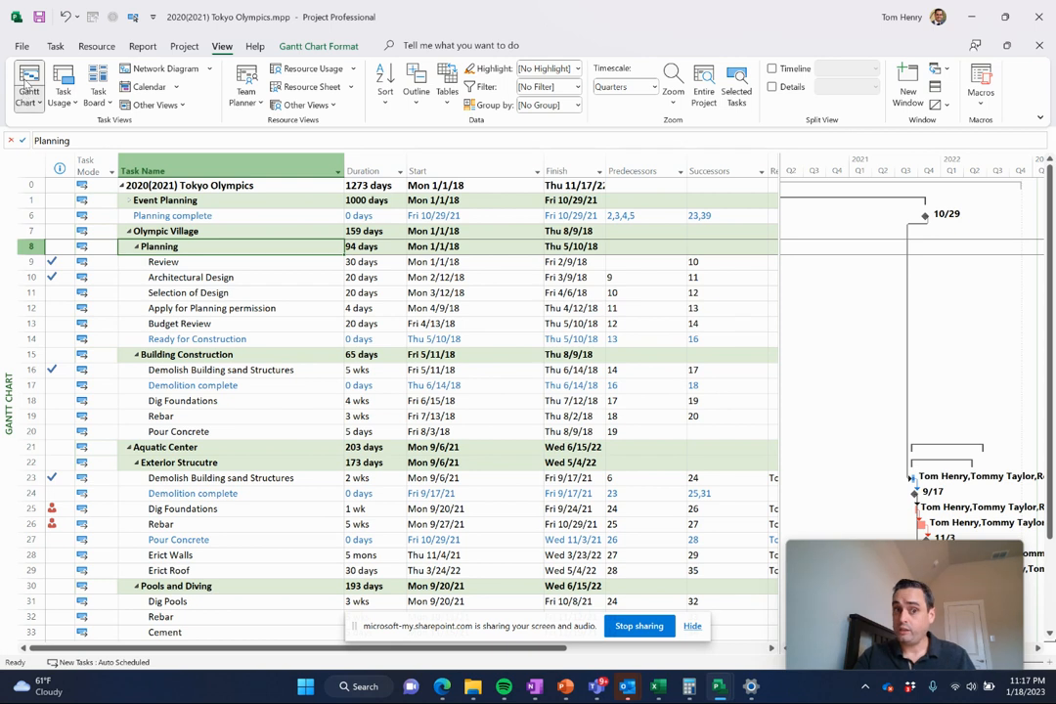
mouse_move(27, 82)
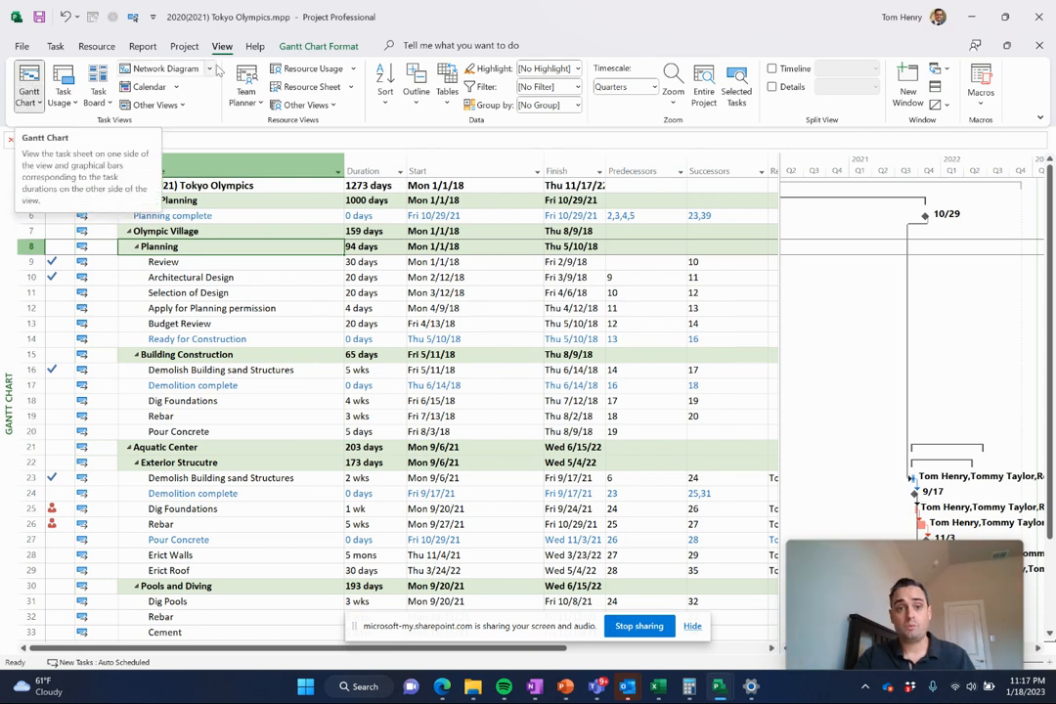
- Switch to the Resource Sheet and select the Big Diggers Inc and Tom Henry resources
left_click(310, 86)
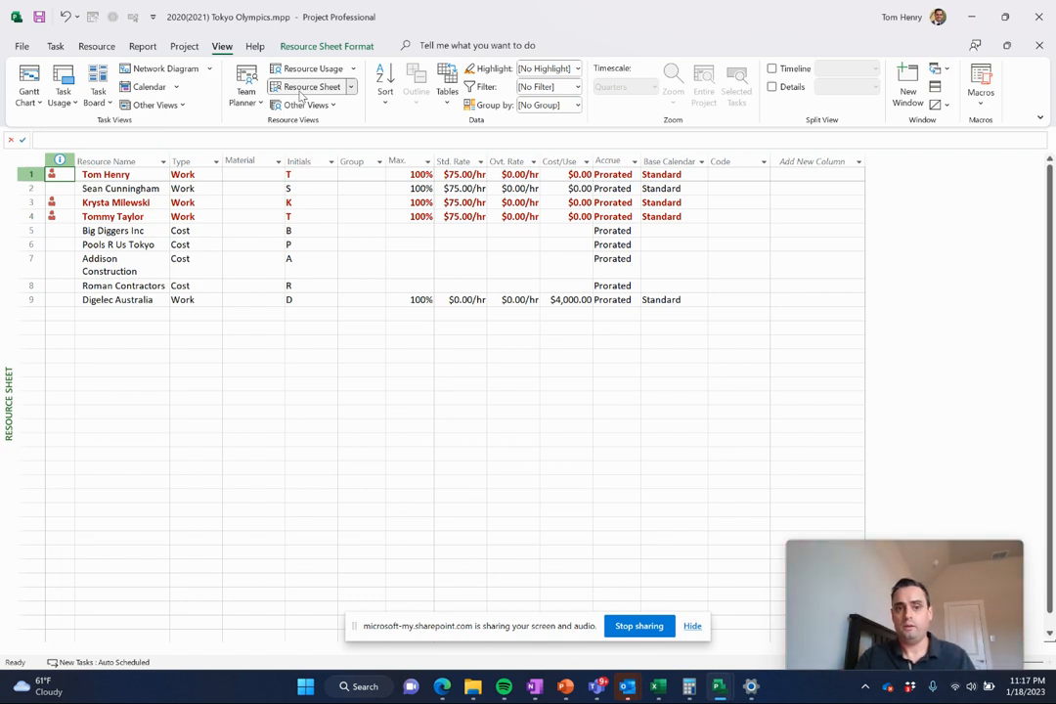
left_click(117, 230)
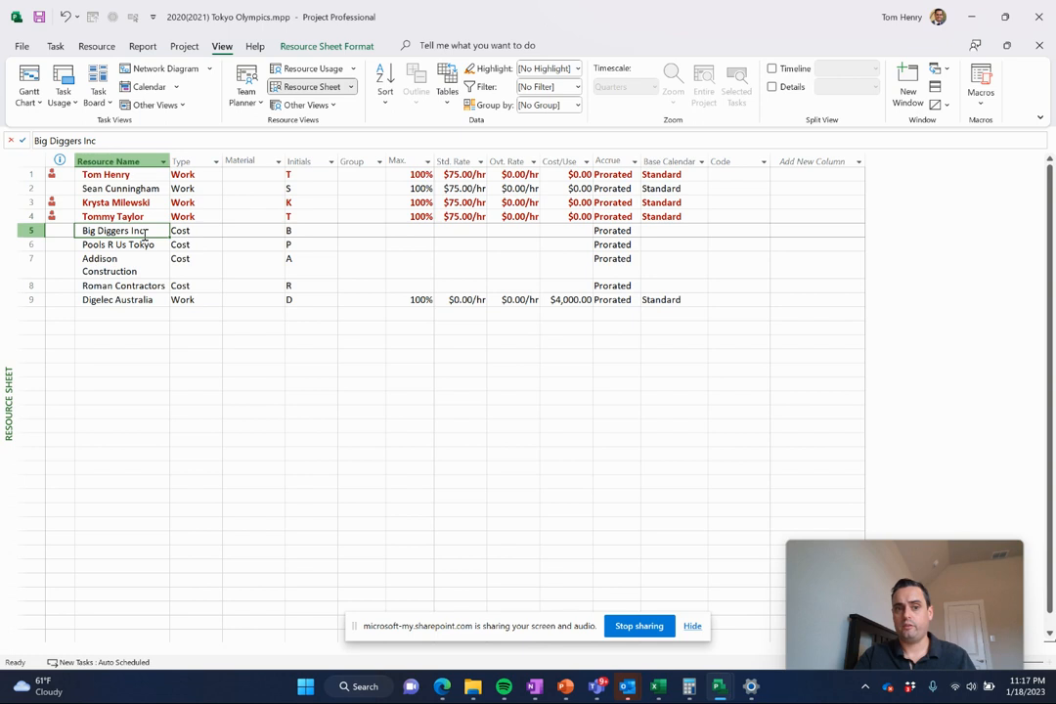
mouse_move(153, 315)
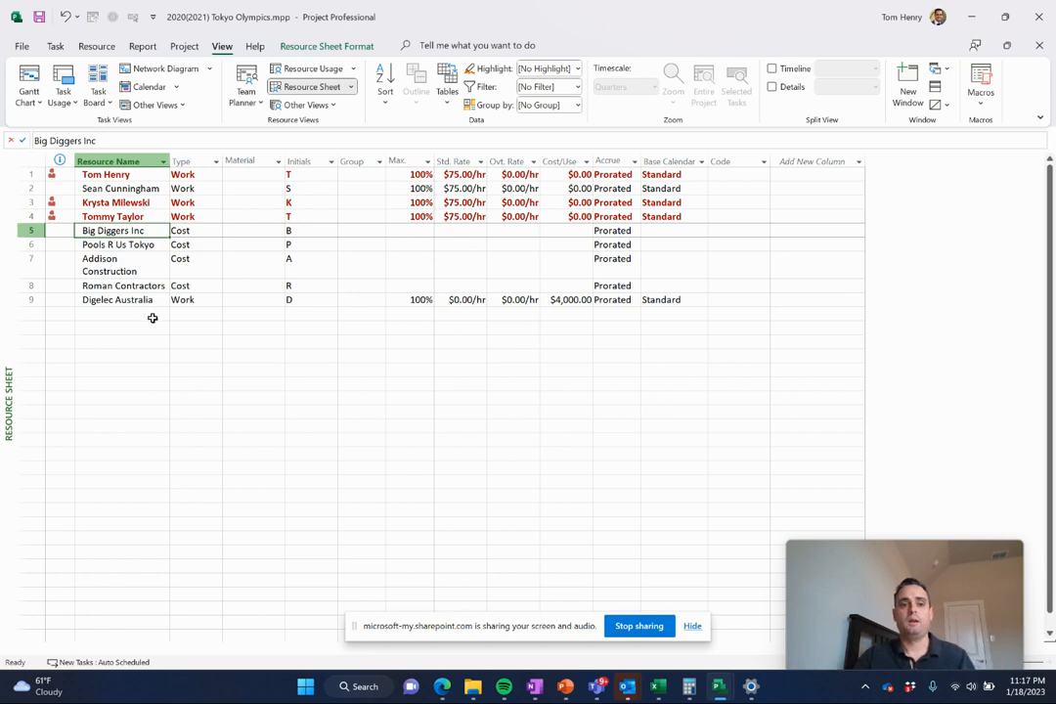
left_click(106, 174)
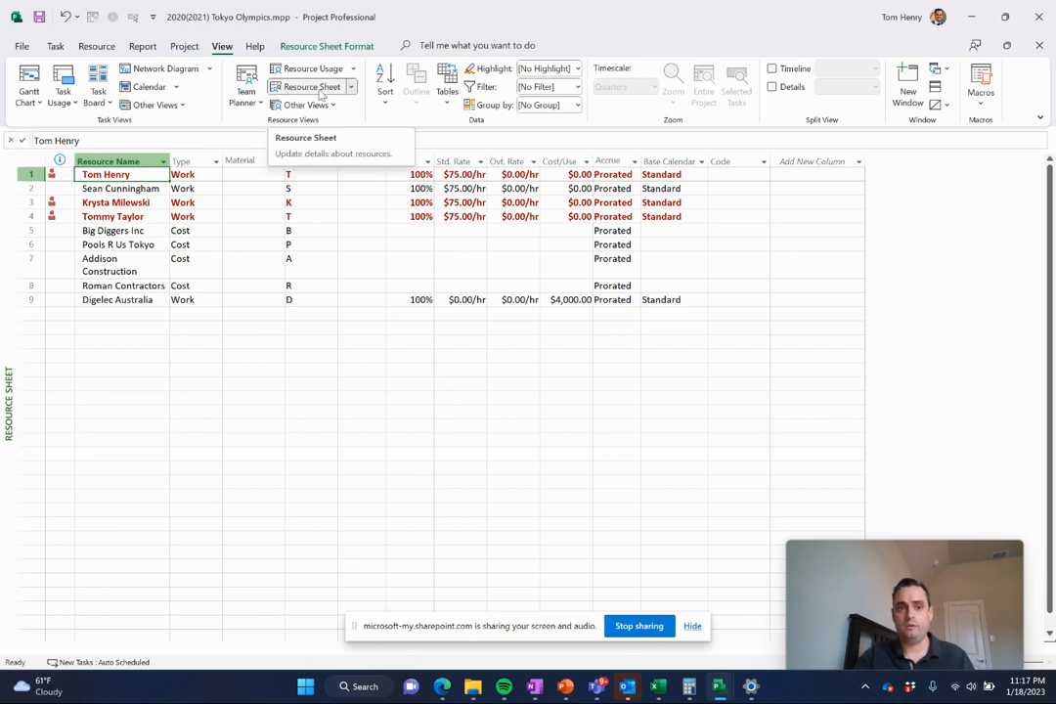
mouse_move(246, 86)
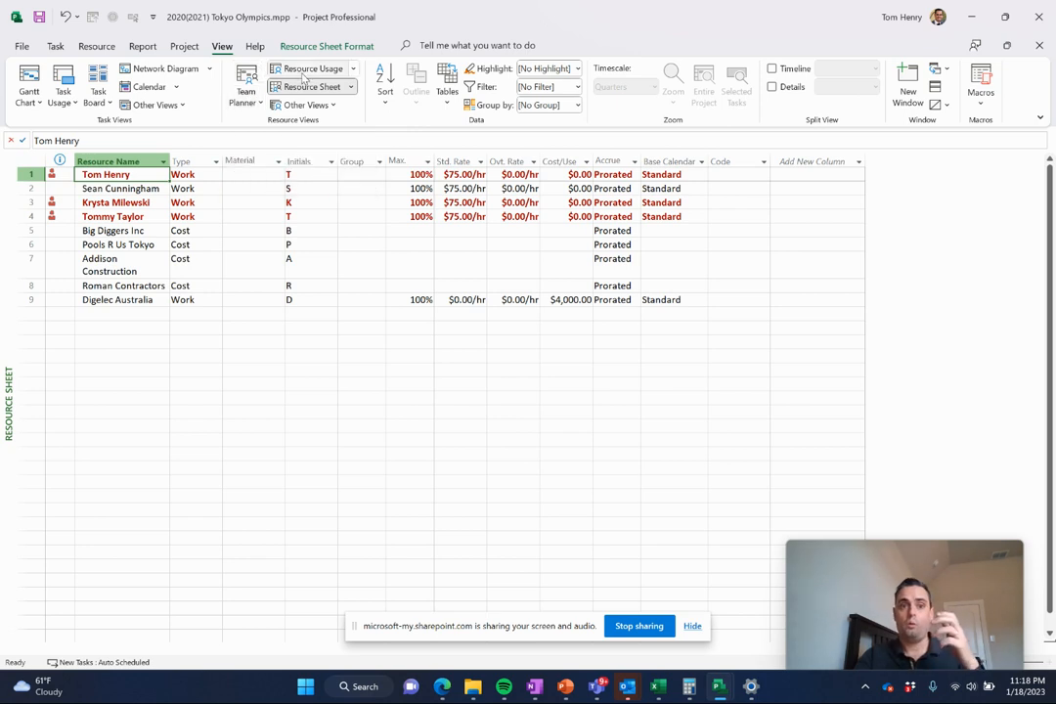
- Look at the Resource Usage and Task Usage views, then switch to the Calendar view
left_click(309, 68)
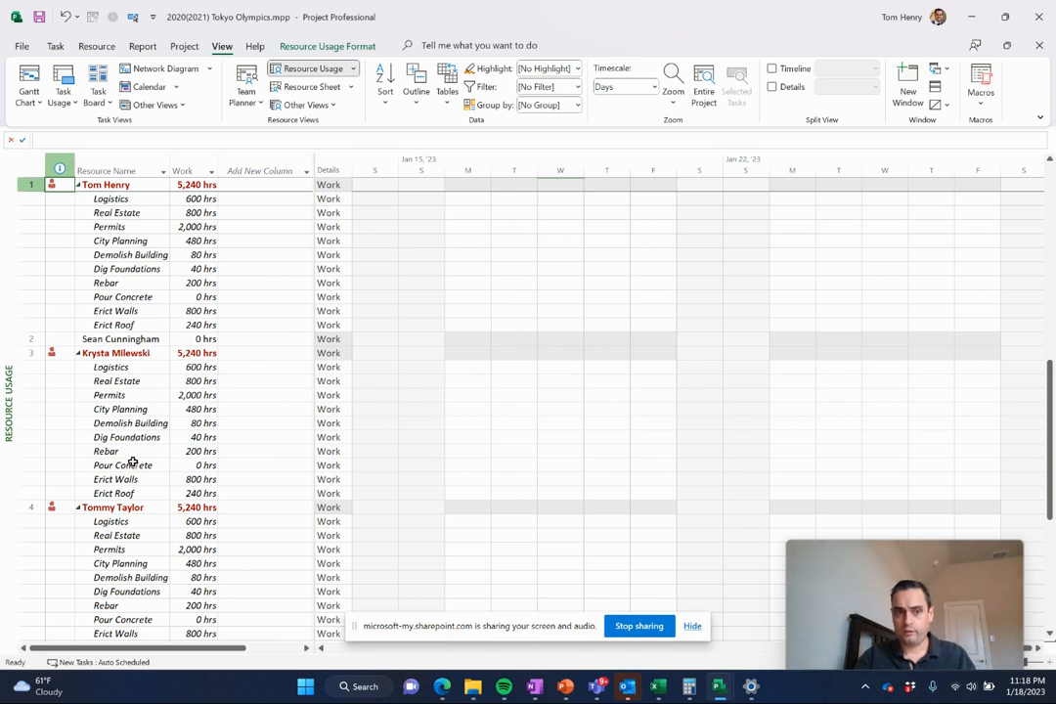
left_click(63, 82)
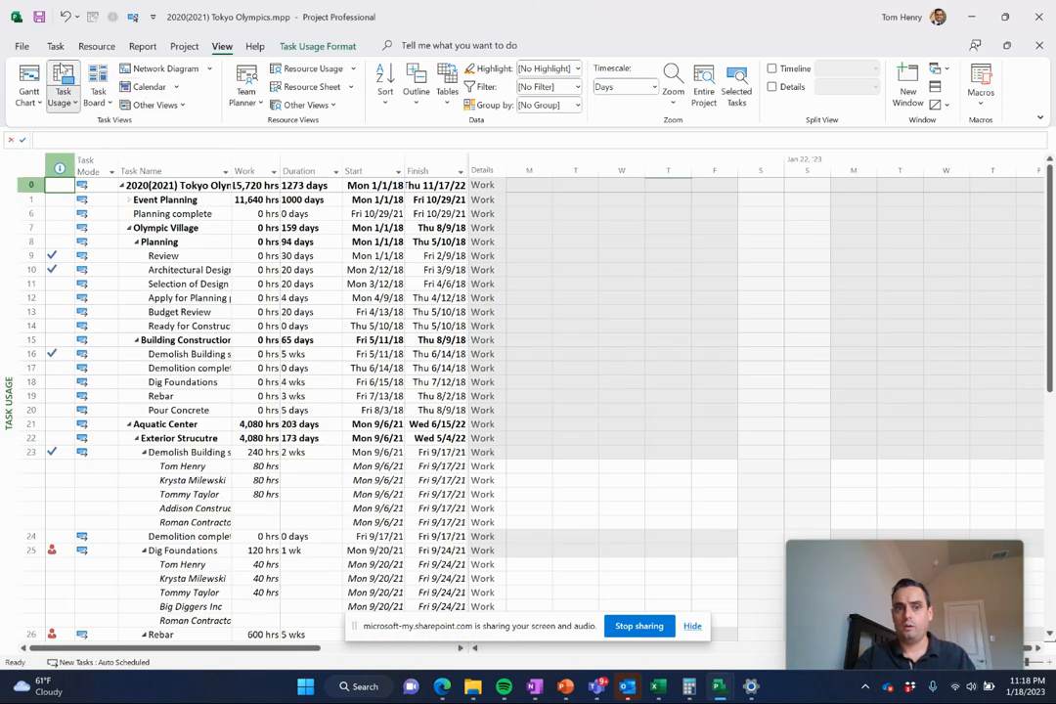
mouse_move(63, 80)
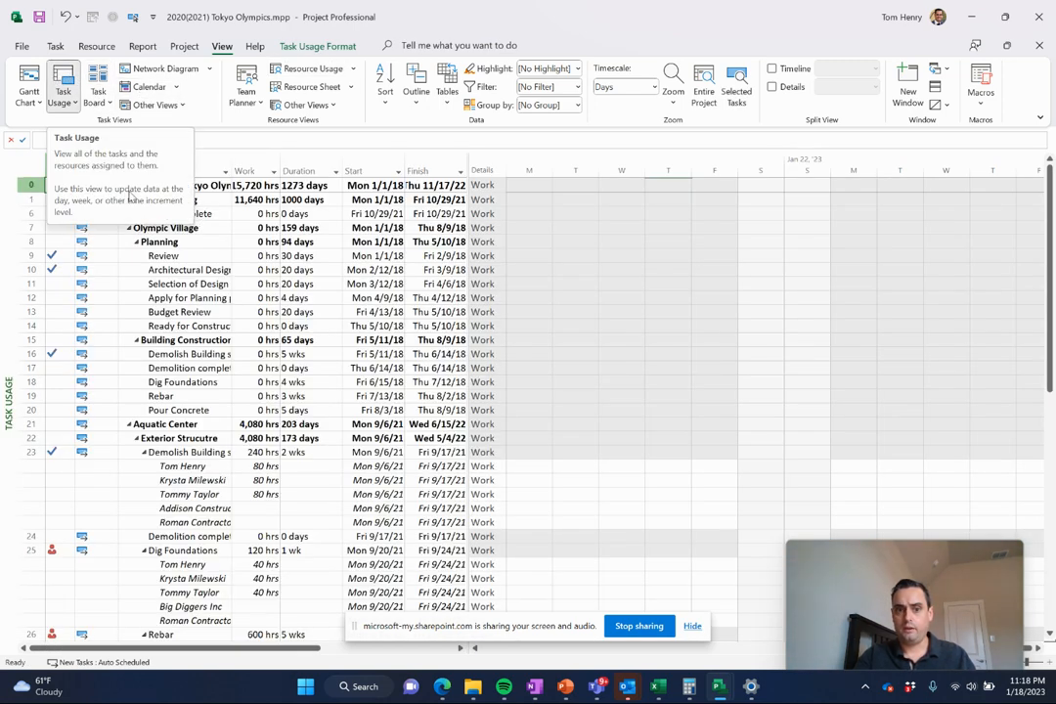
left_click(188, 283)
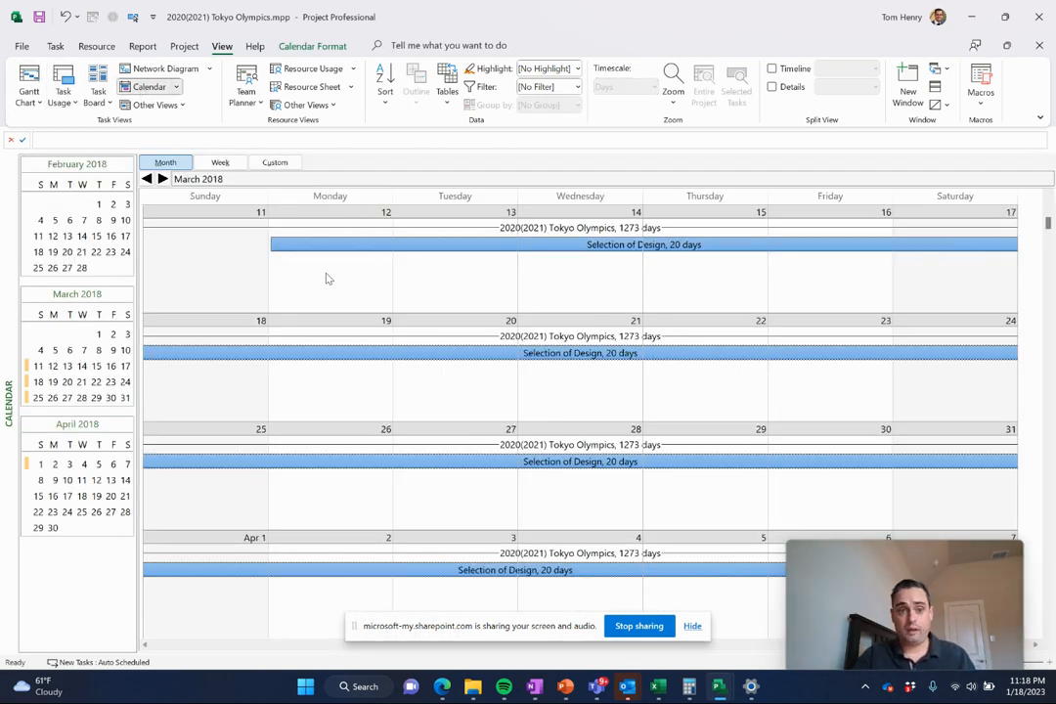
- Toggle the calendar between Week and Month, view the zoomed-out Network Diagram, then return to the Gantt chart
left_click(219, 163)
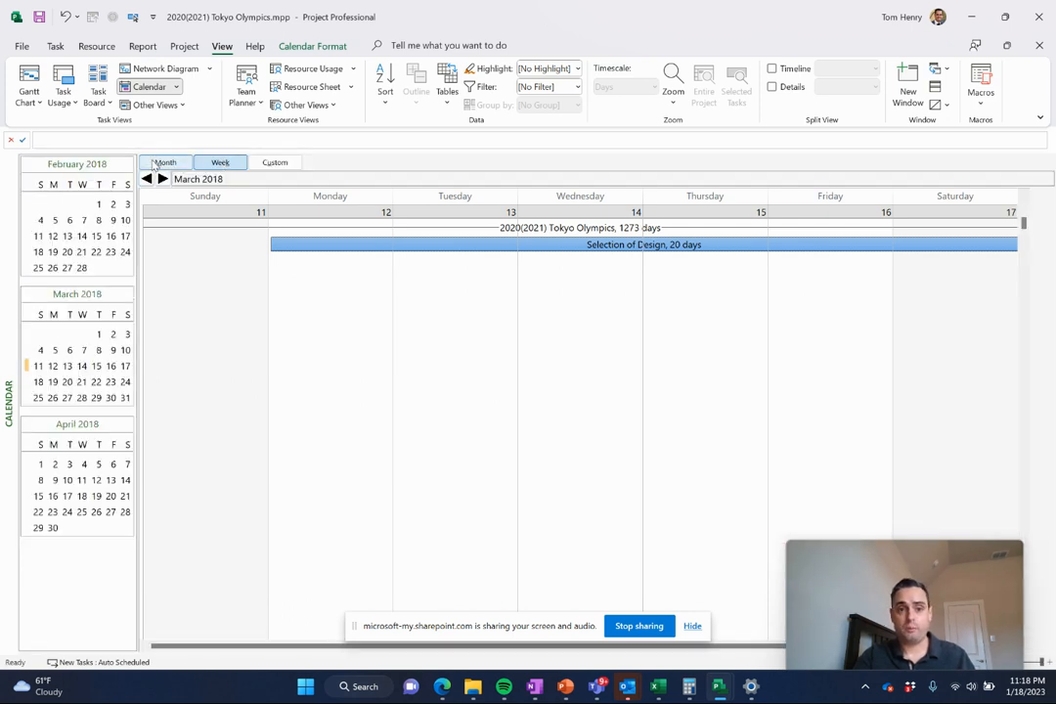
left_click(165, 160)
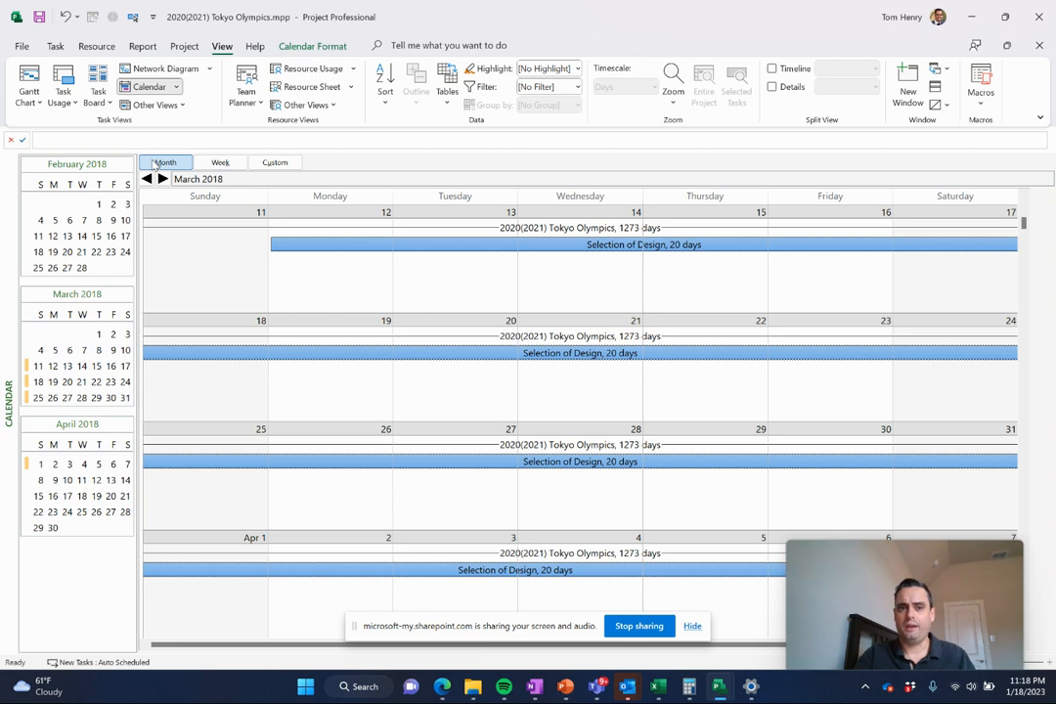
left_click(161, 69)
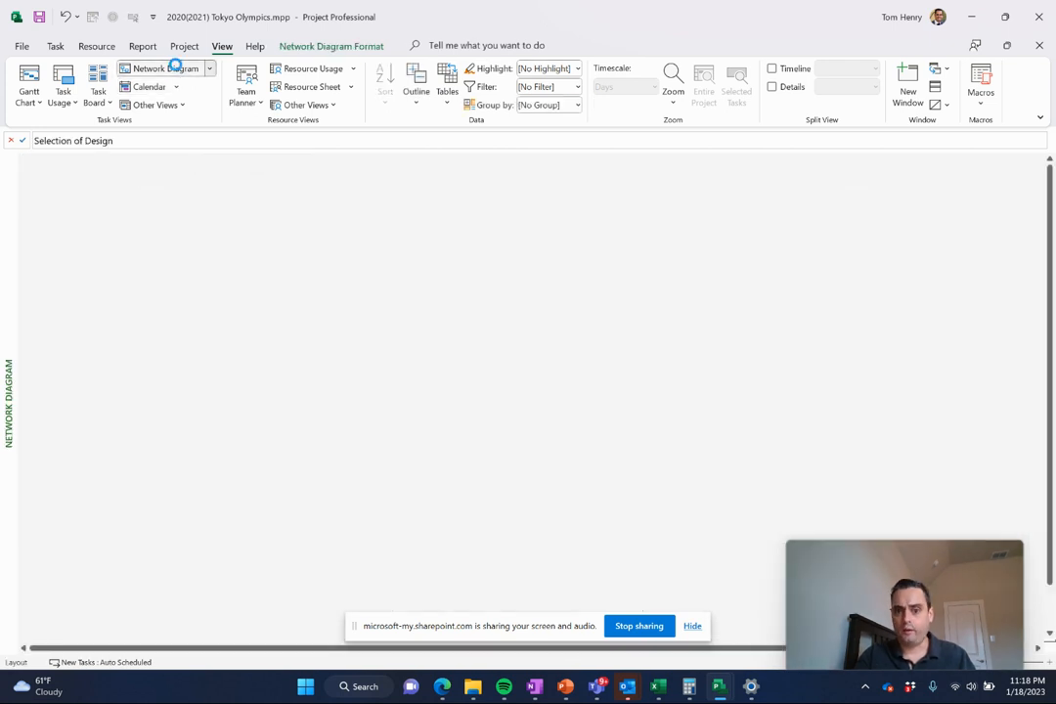
left_click(166, 69)
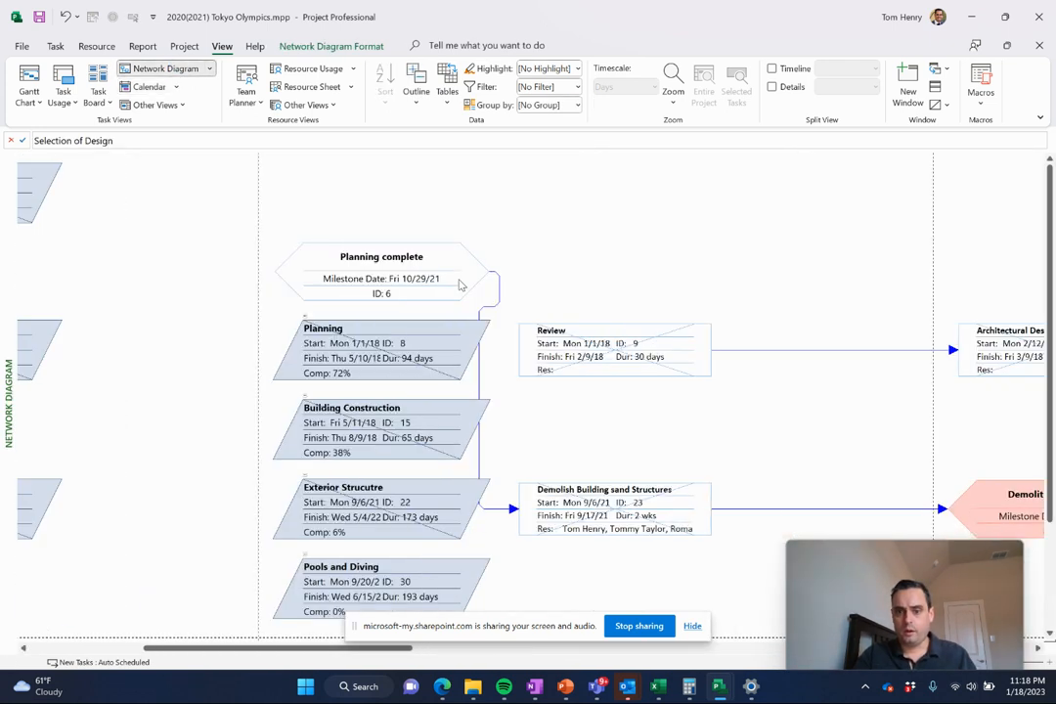
left_click(704, 86)
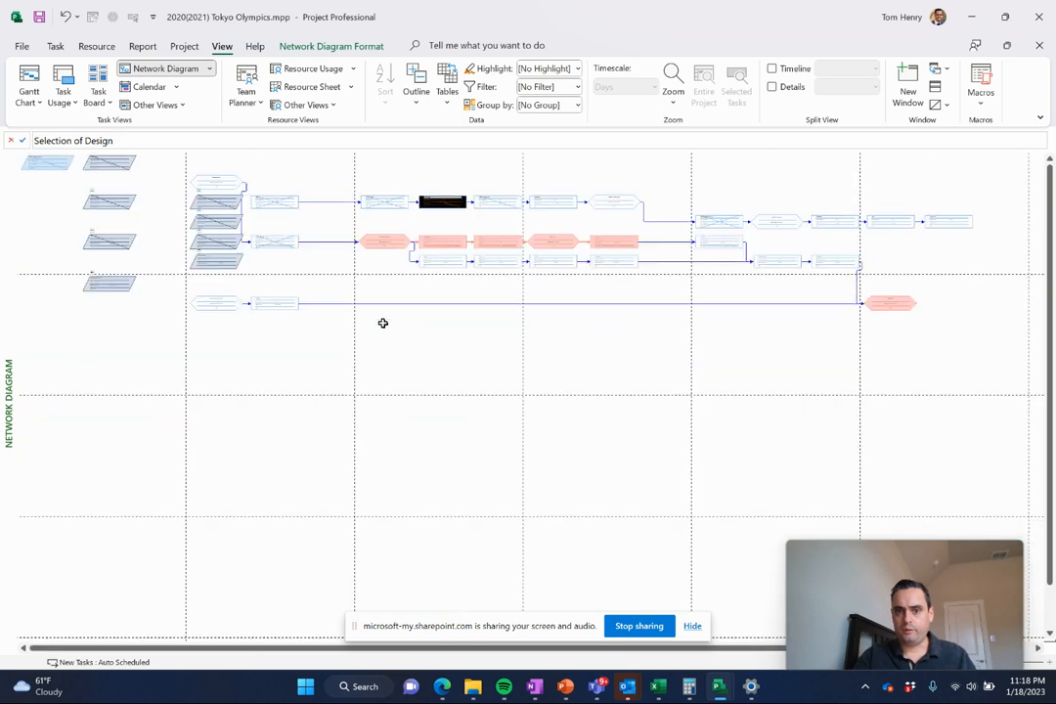
mouse_move(504, 317)
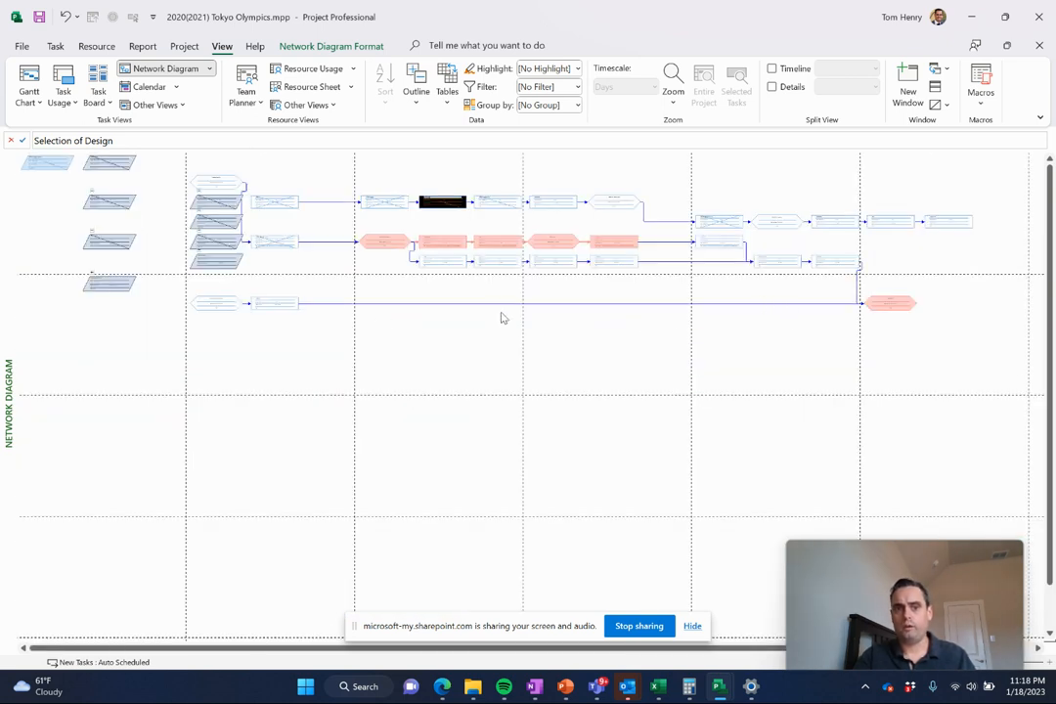
mouse_move(575, 262)
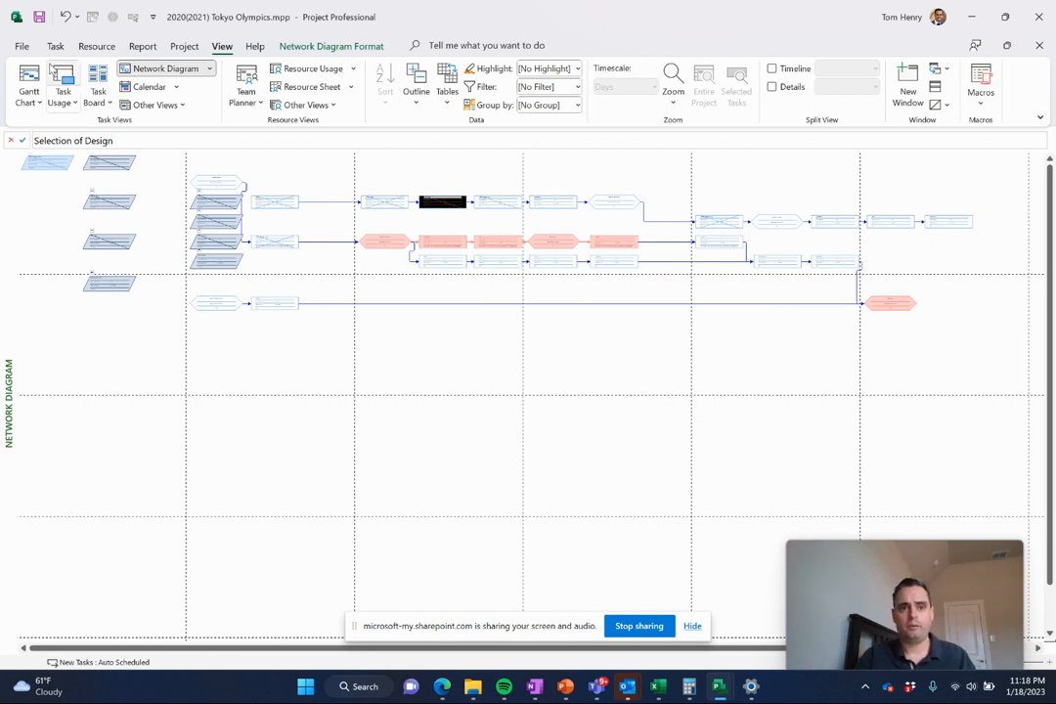
left_click(27, 86)
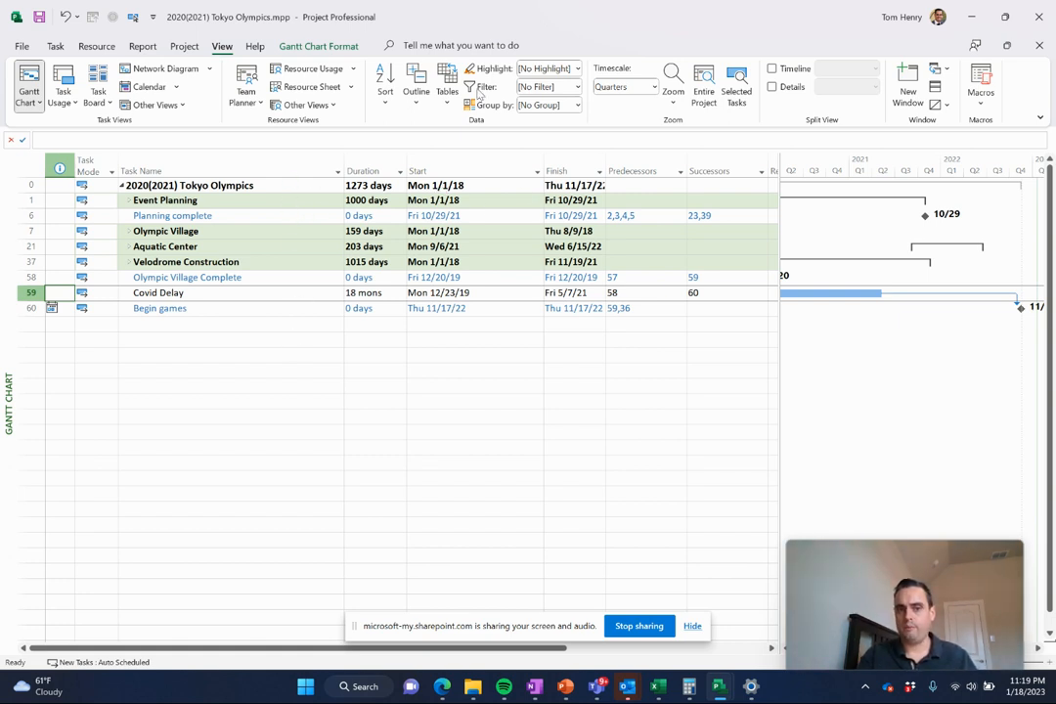
- Expand all subtasks via Outline > All Subtasks and select the Selection of Design task
left_click(417, 86)
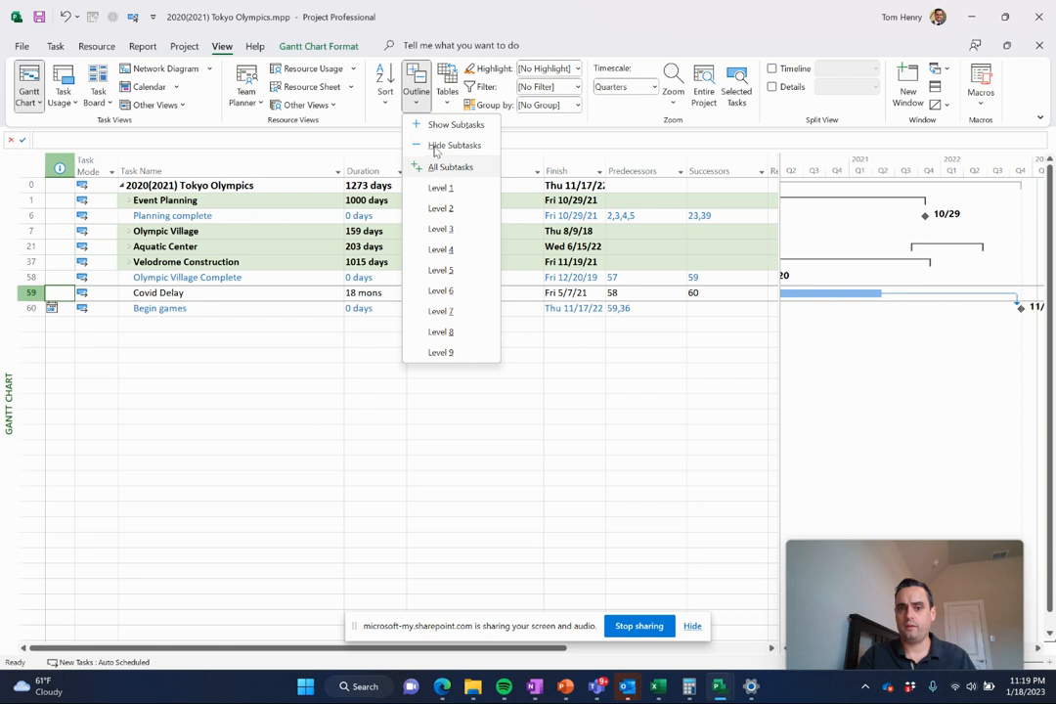
left_click(450, 166)
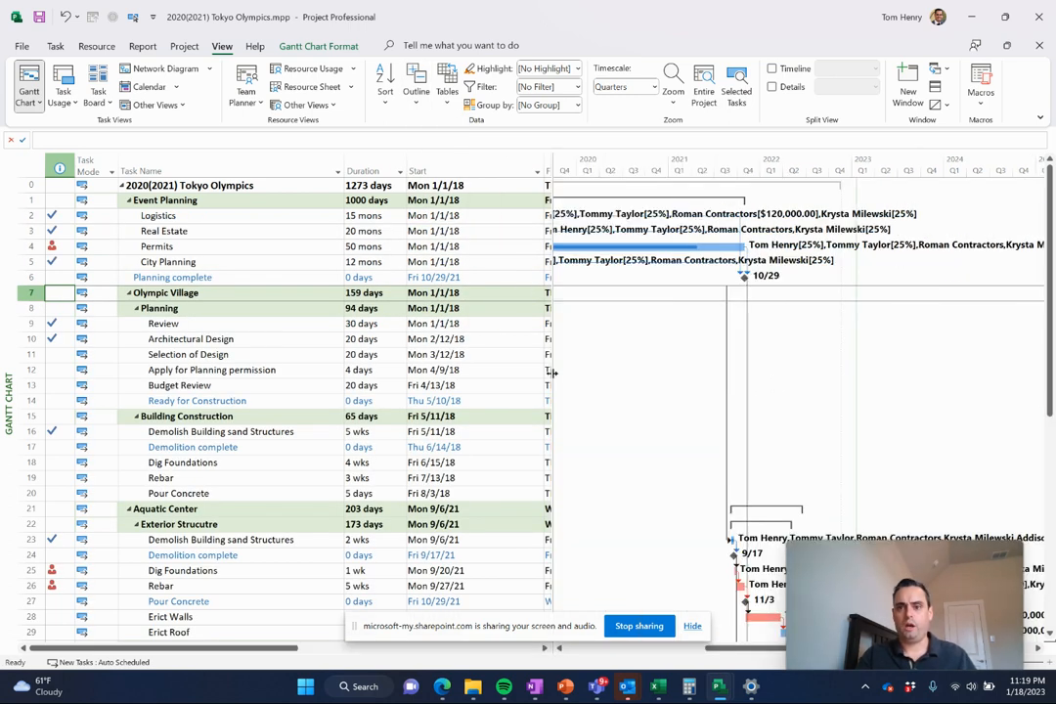
scroll("left", 3)
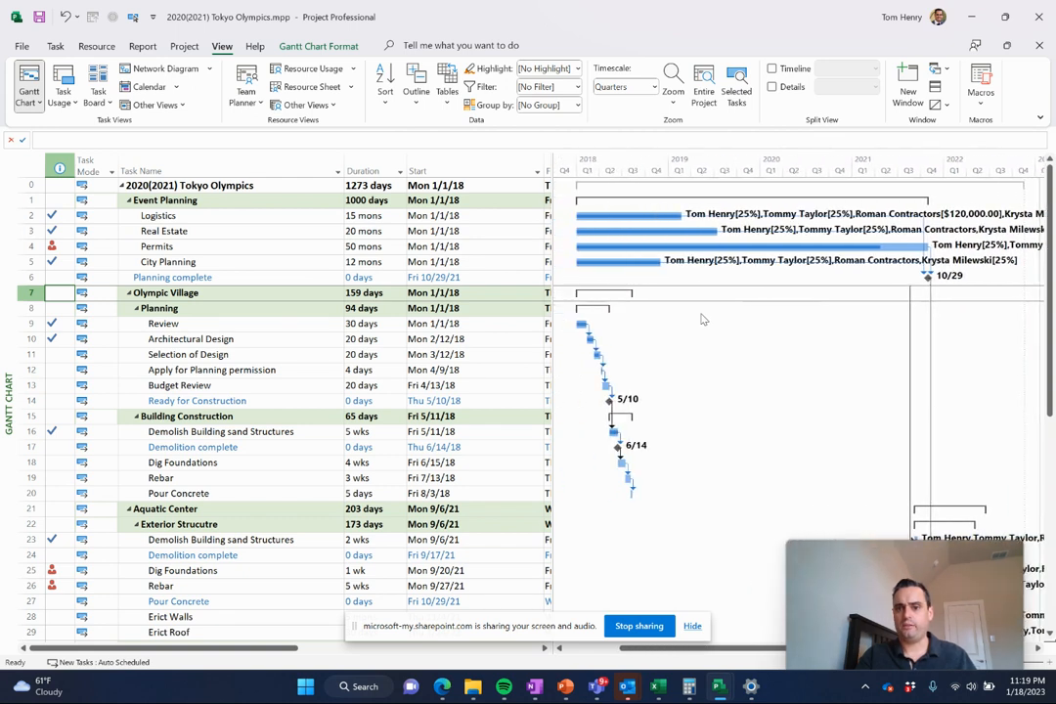
mouse_move(880, 242)
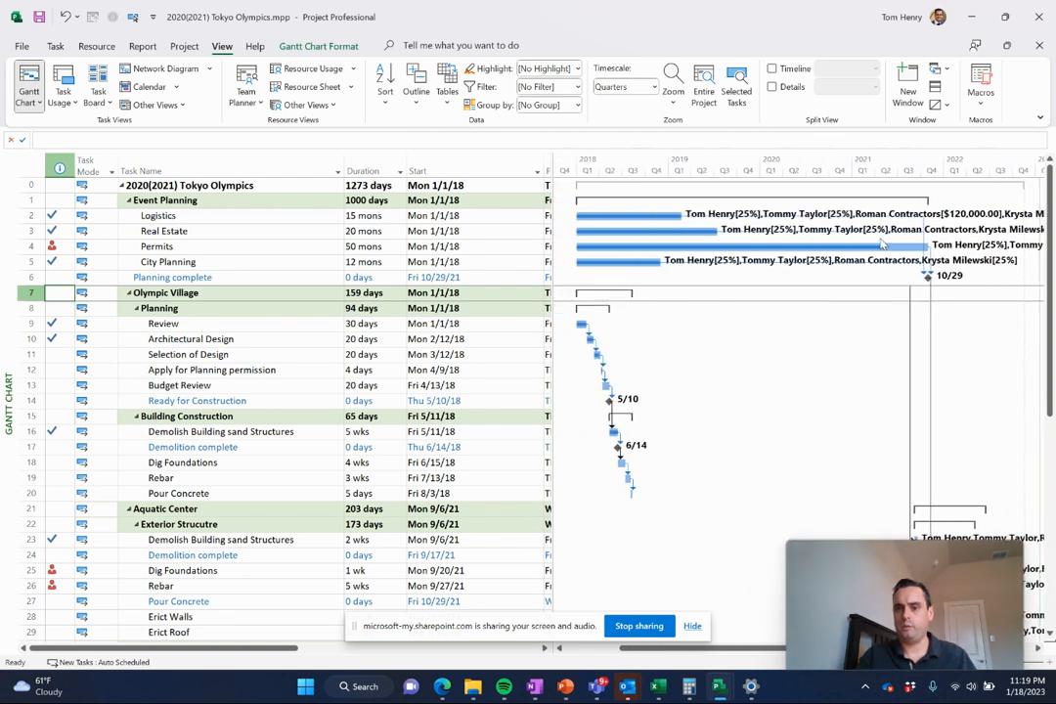
mouse_move(643, 282)
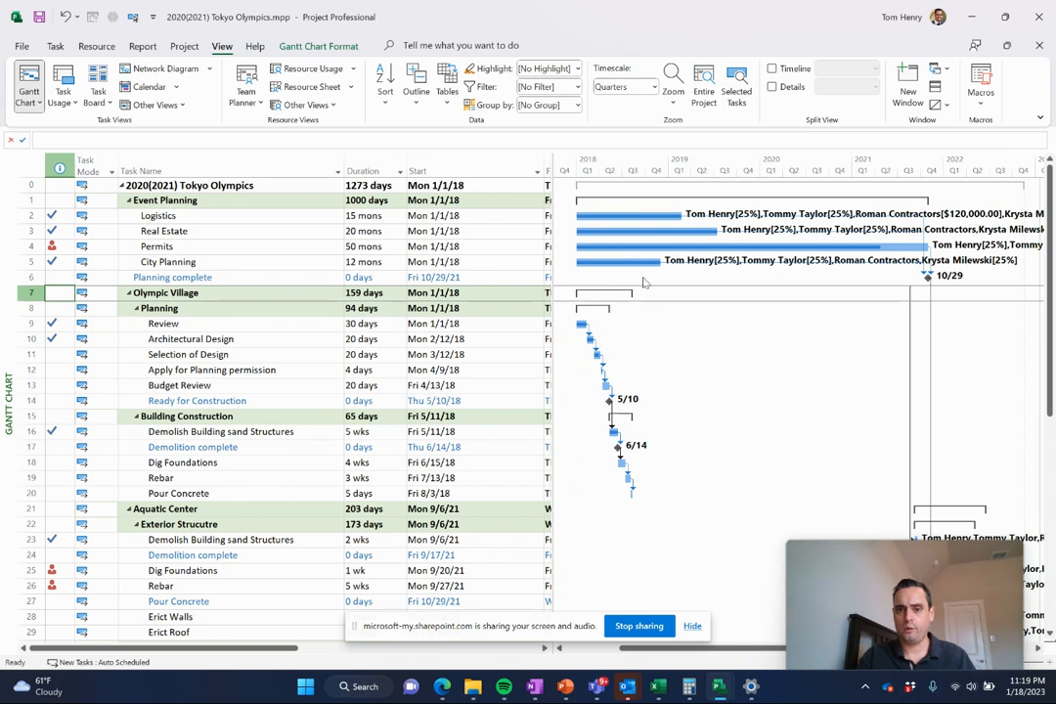
mouse_move(614, 383)
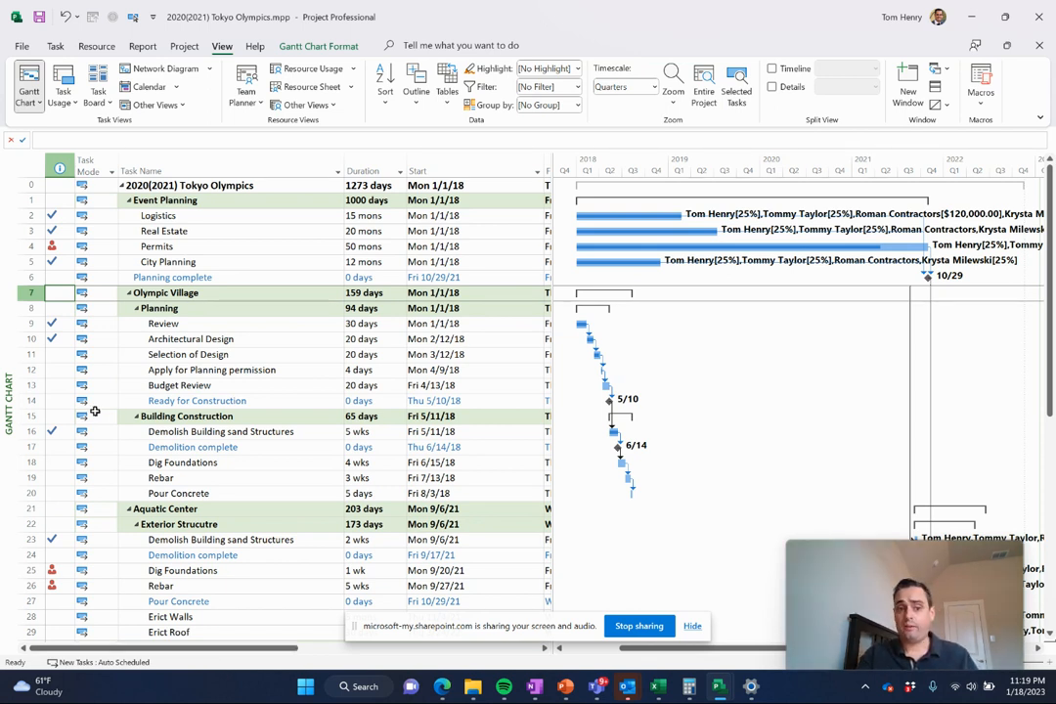
left_click(186, 354)
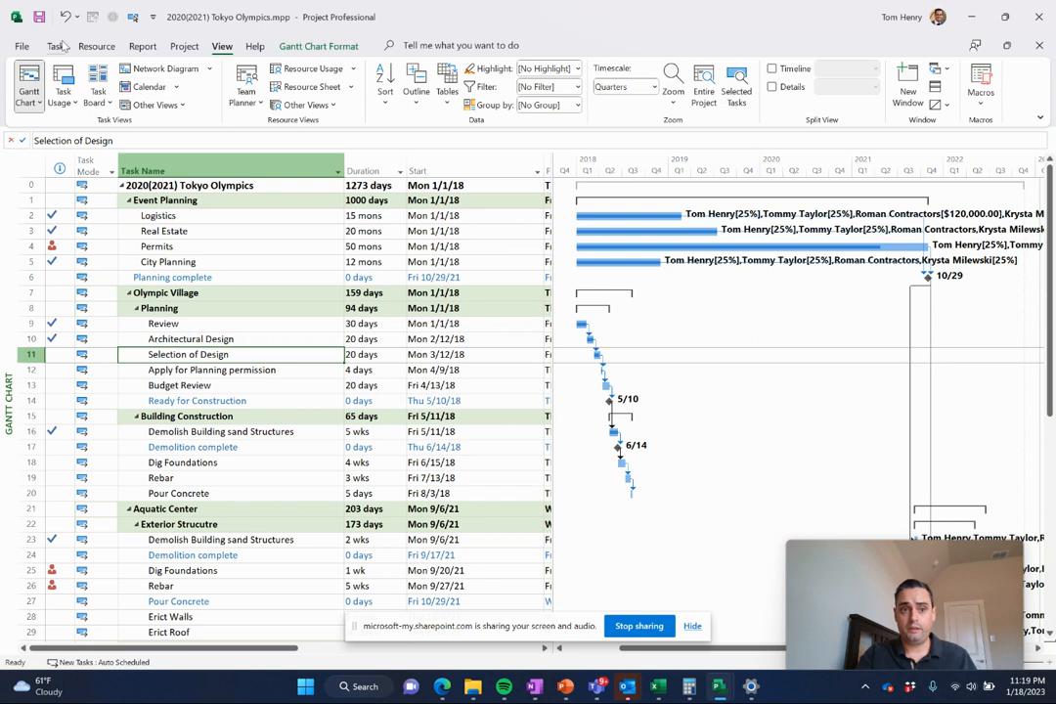
left_click(55, 45)
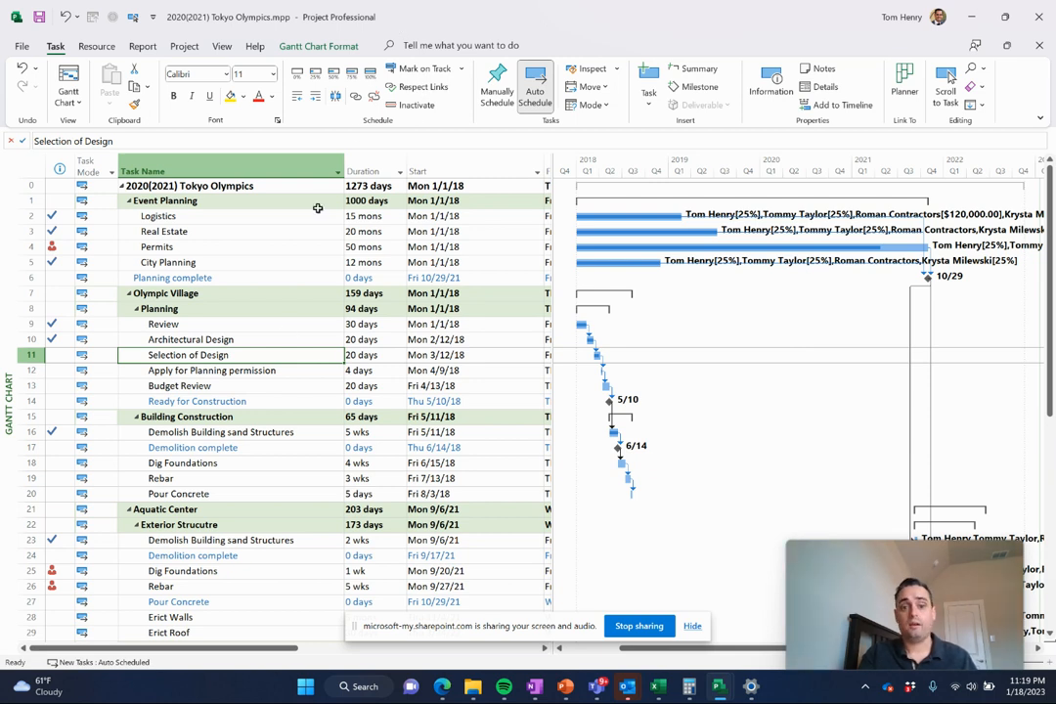
mouse_move(372, 80)
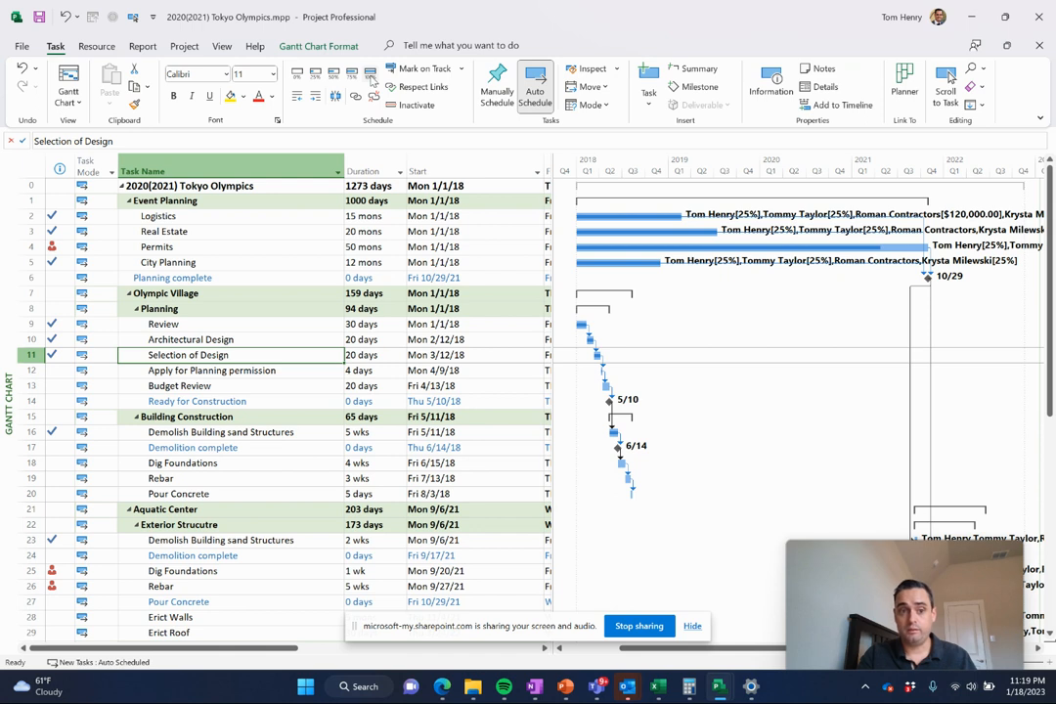
mouse_move(227, 340)
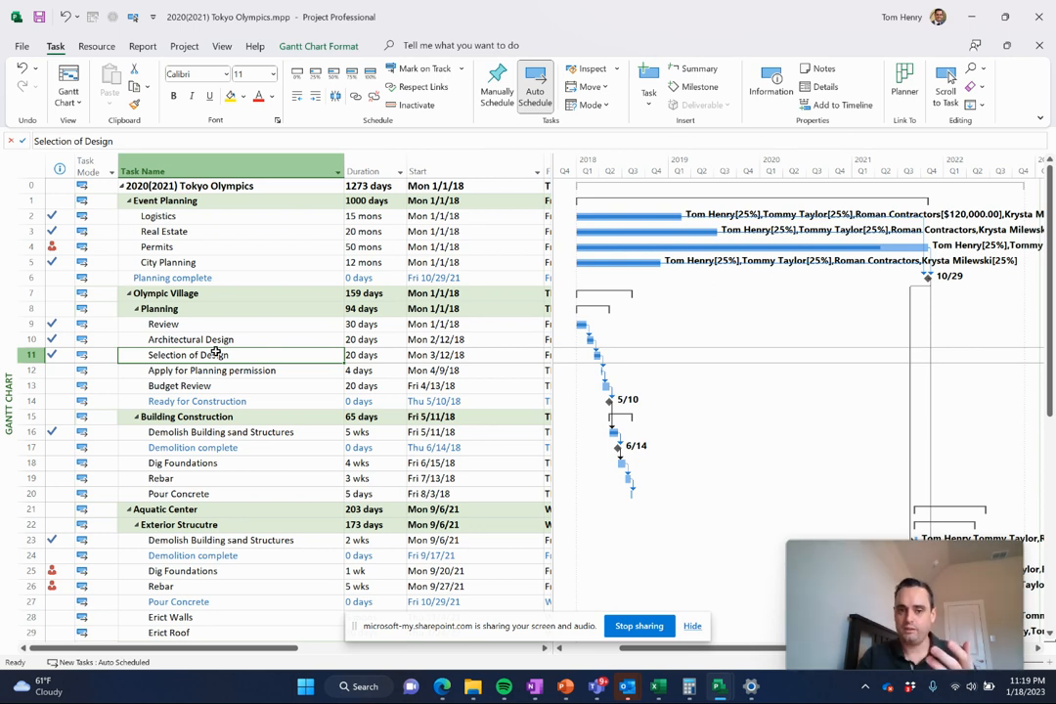
mouse_move(380, 290)
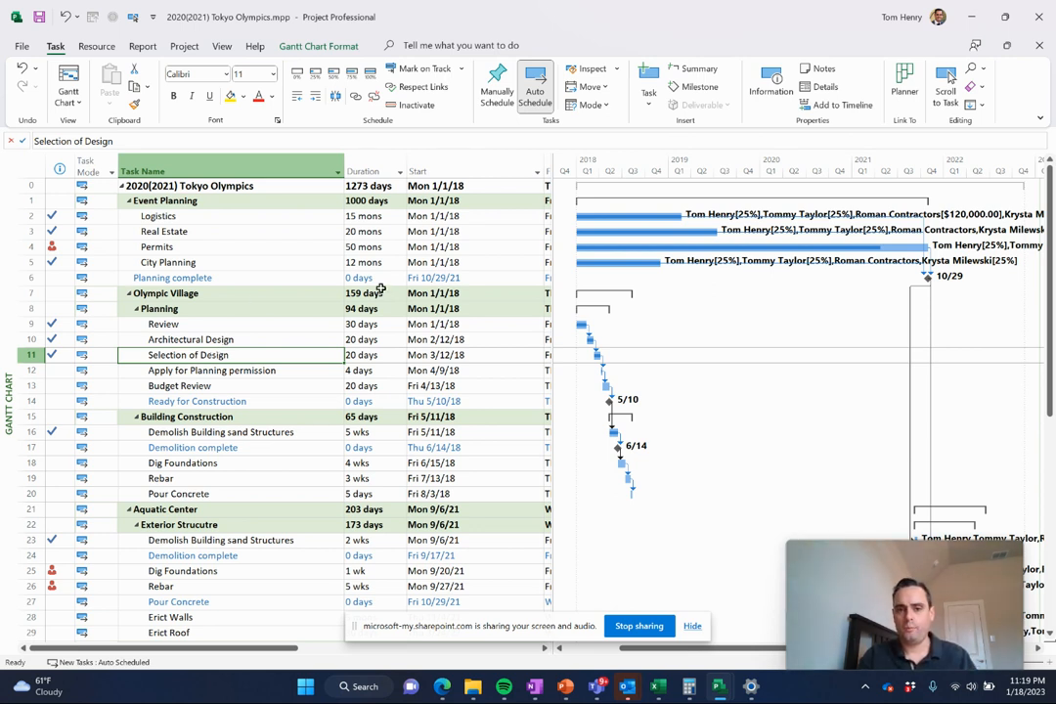
mouse_move(460, 211)
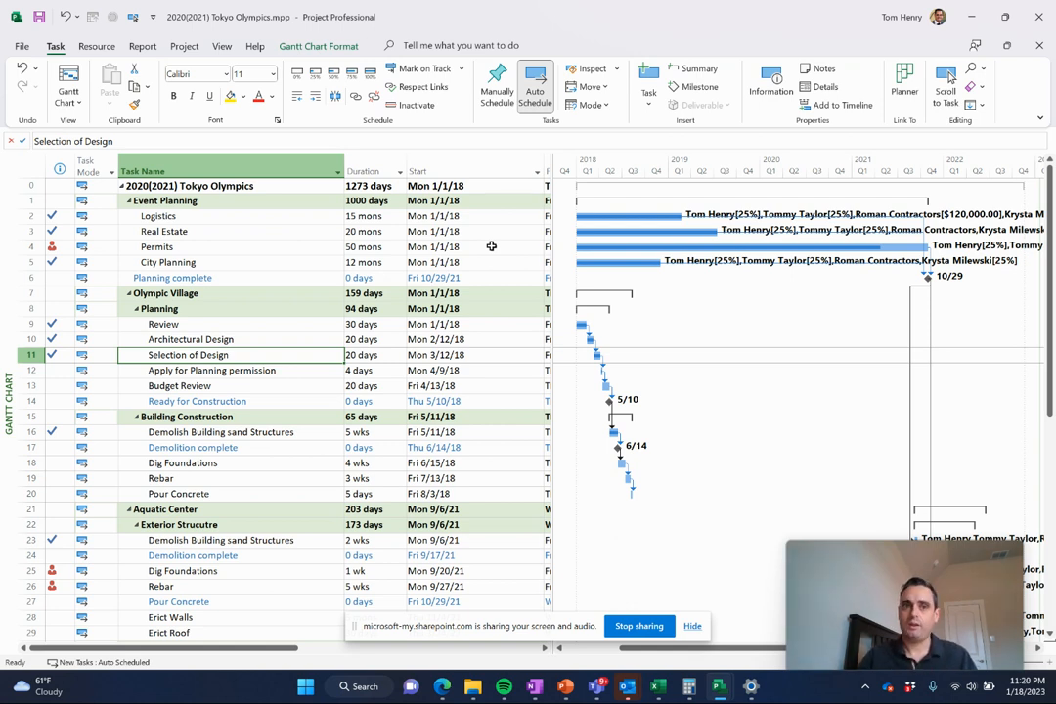
left_click(184, 47)
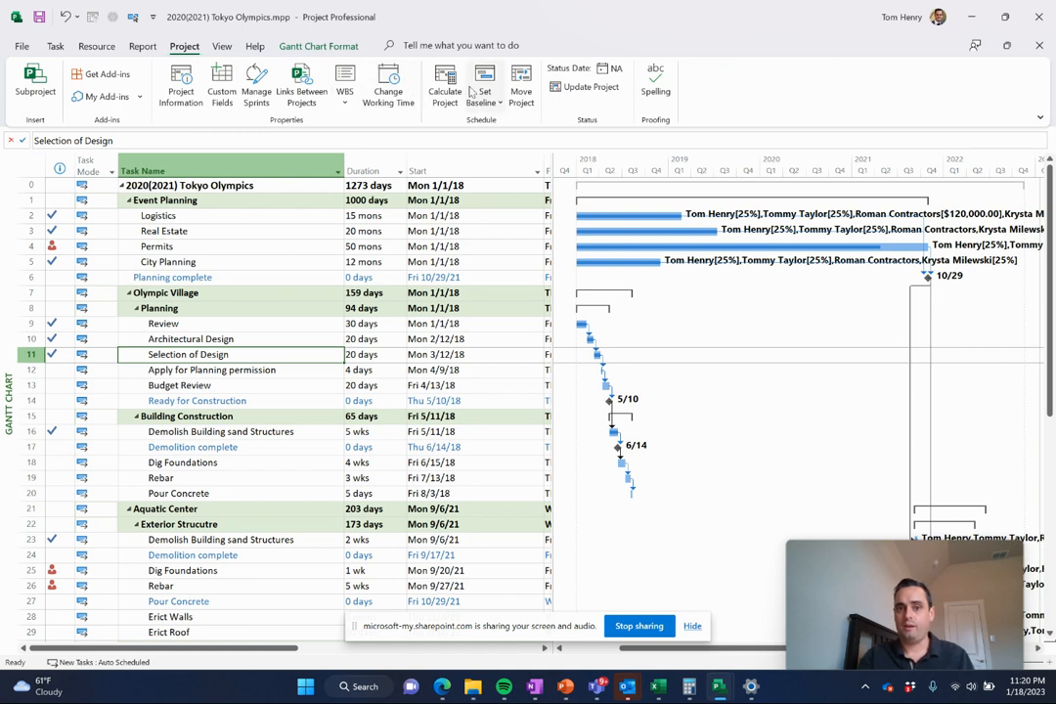
mouse_move(743, 418)
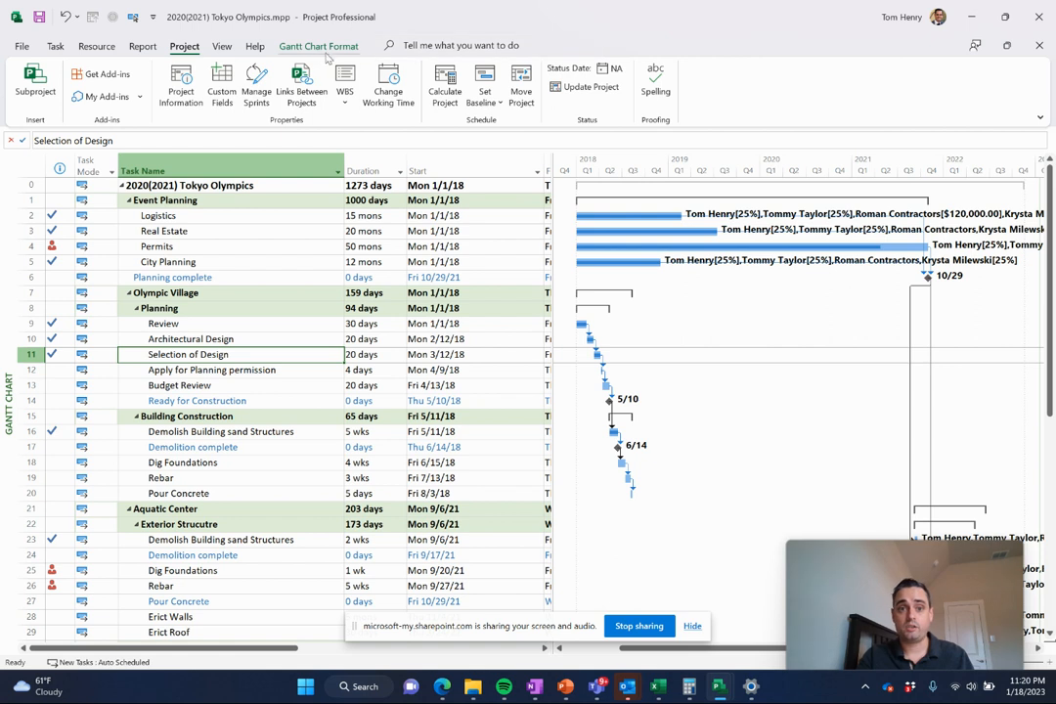
left_click(317, 45)
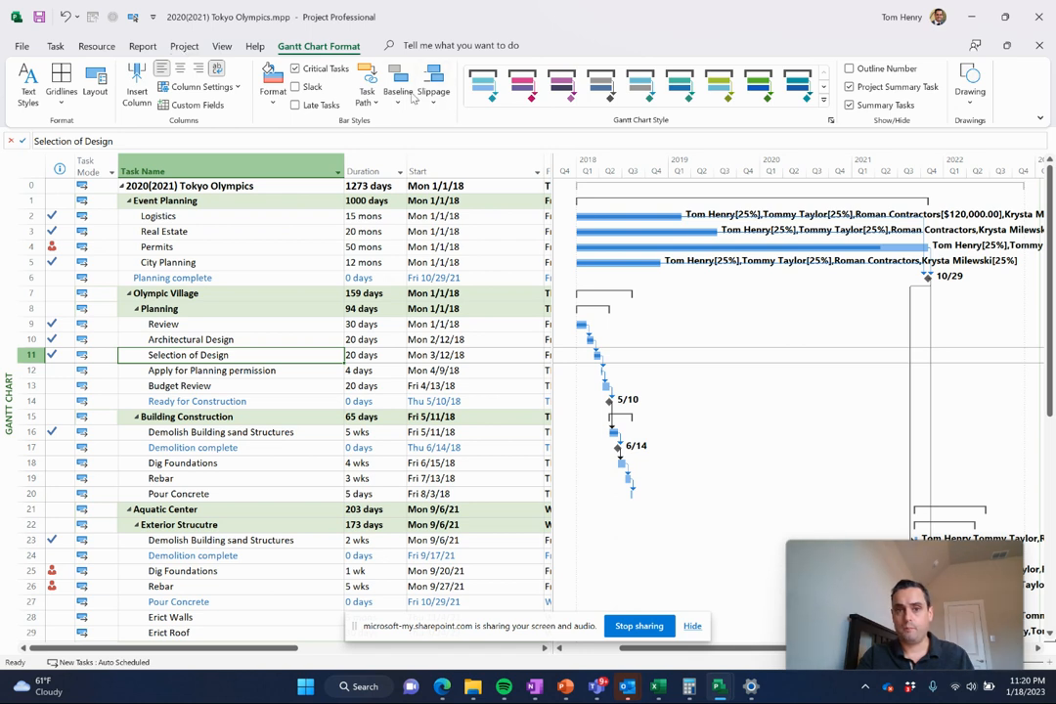
left_click(397, 82)
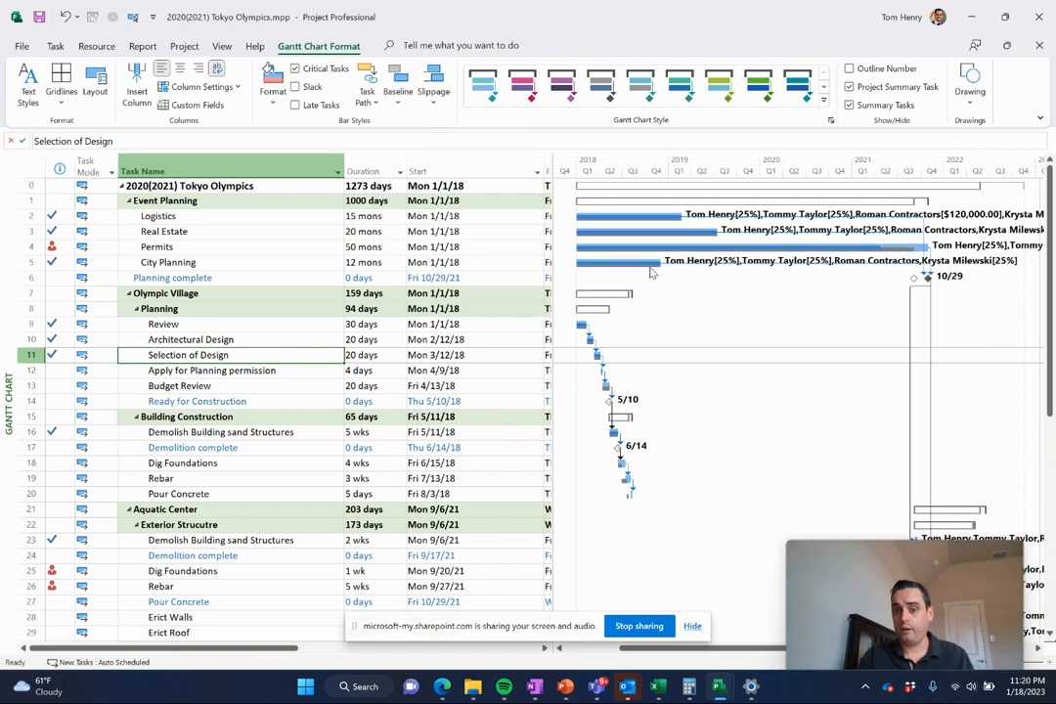
mouse_move(448, 256)
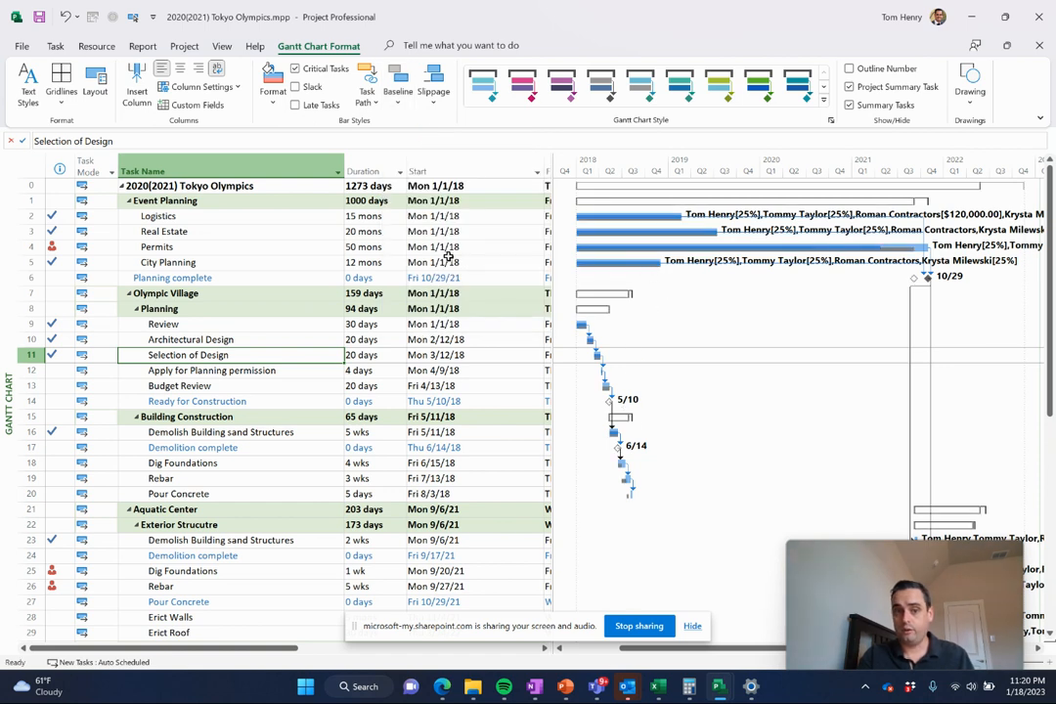
scroll("down", 3)
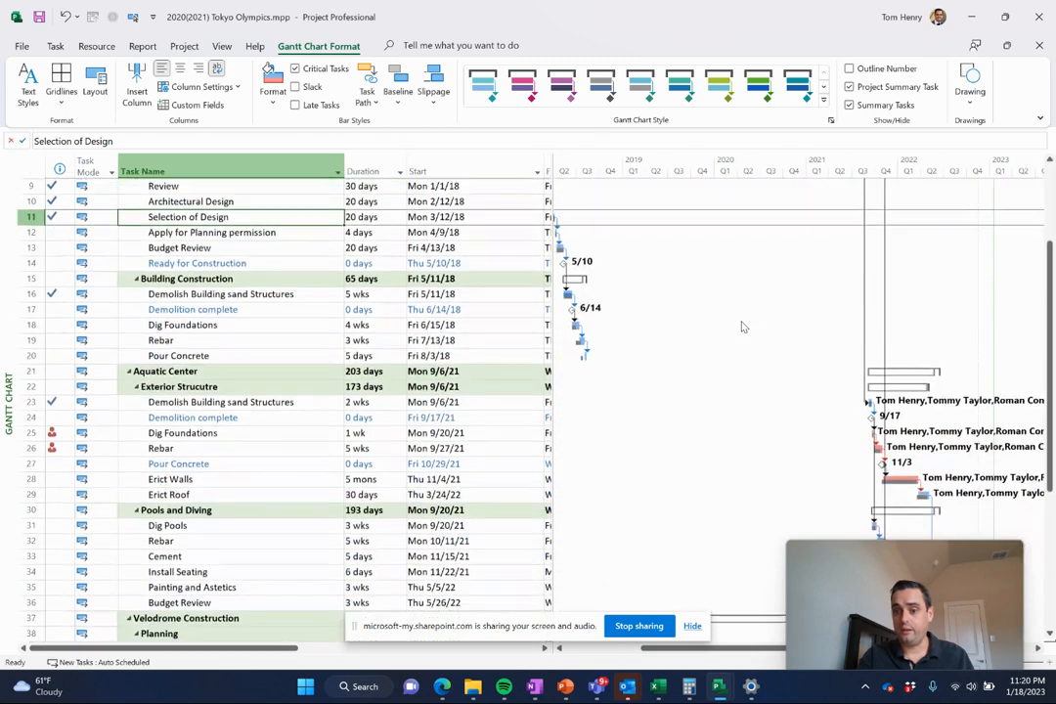
scroll("down", 3)
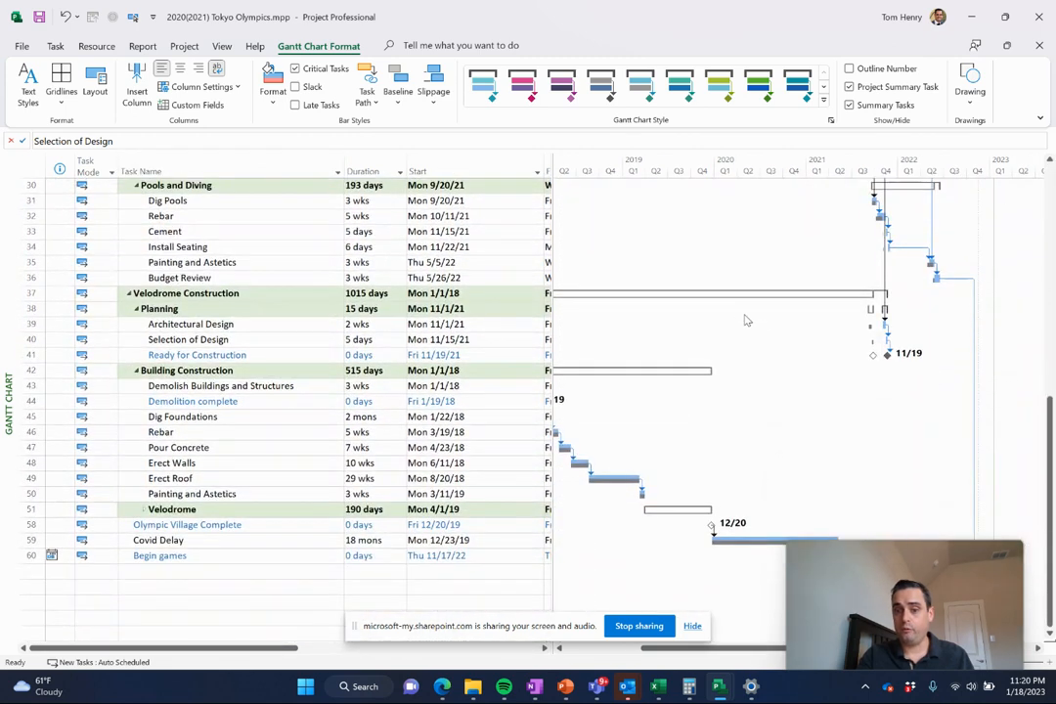
scroll("down", 3)
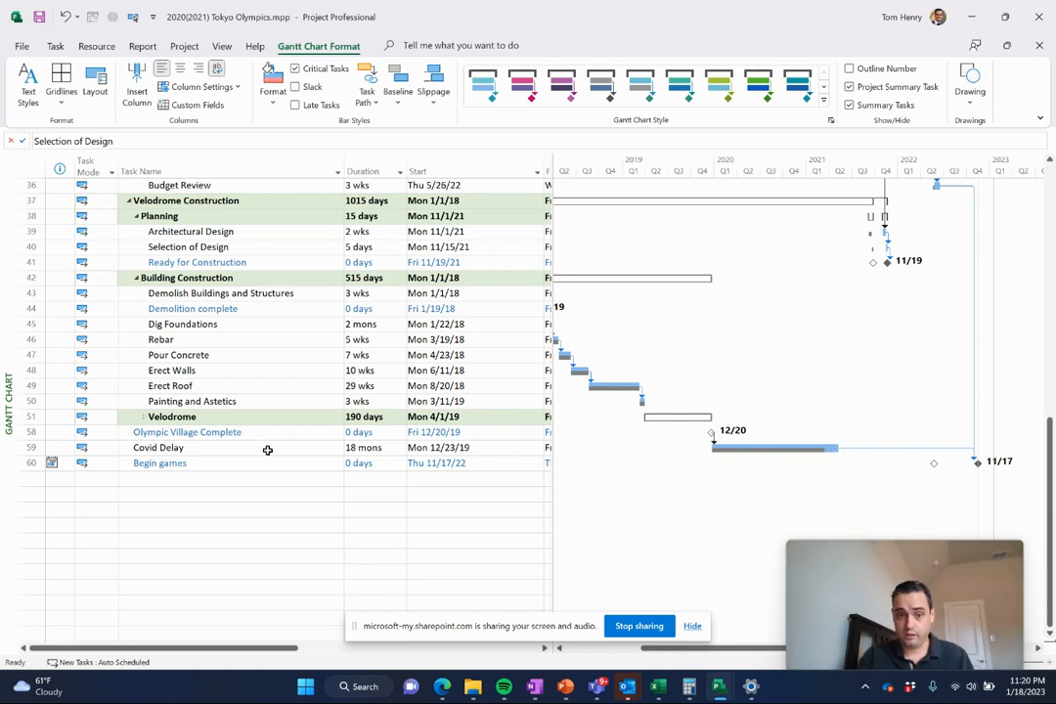
left_click(363, 446)
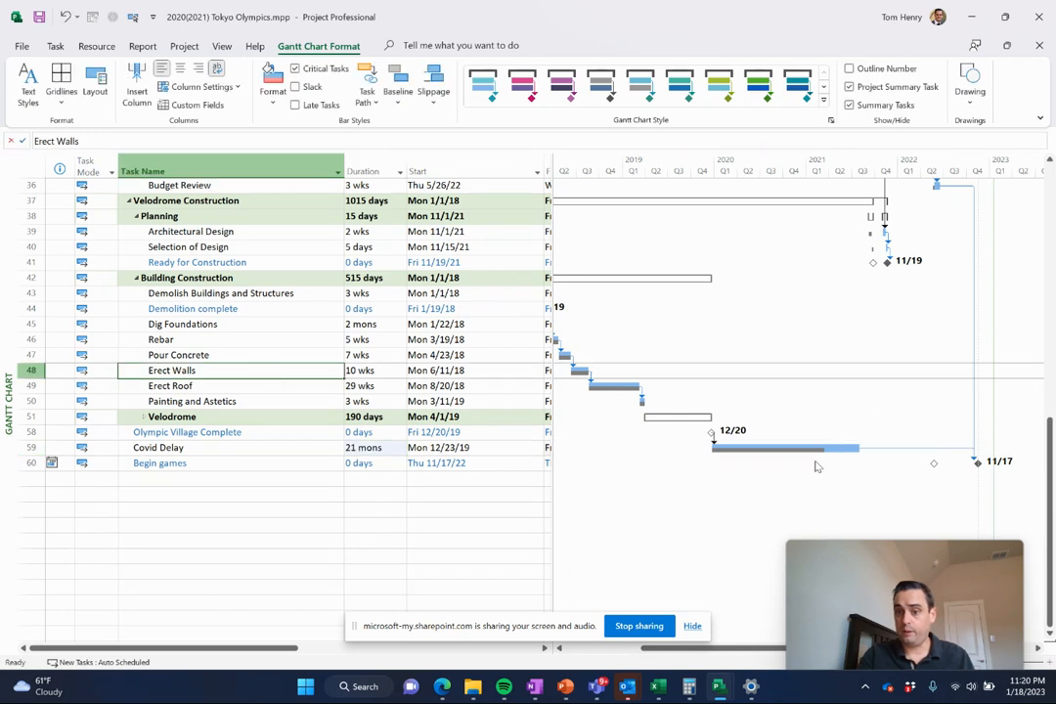
mouse_move(817, 460)
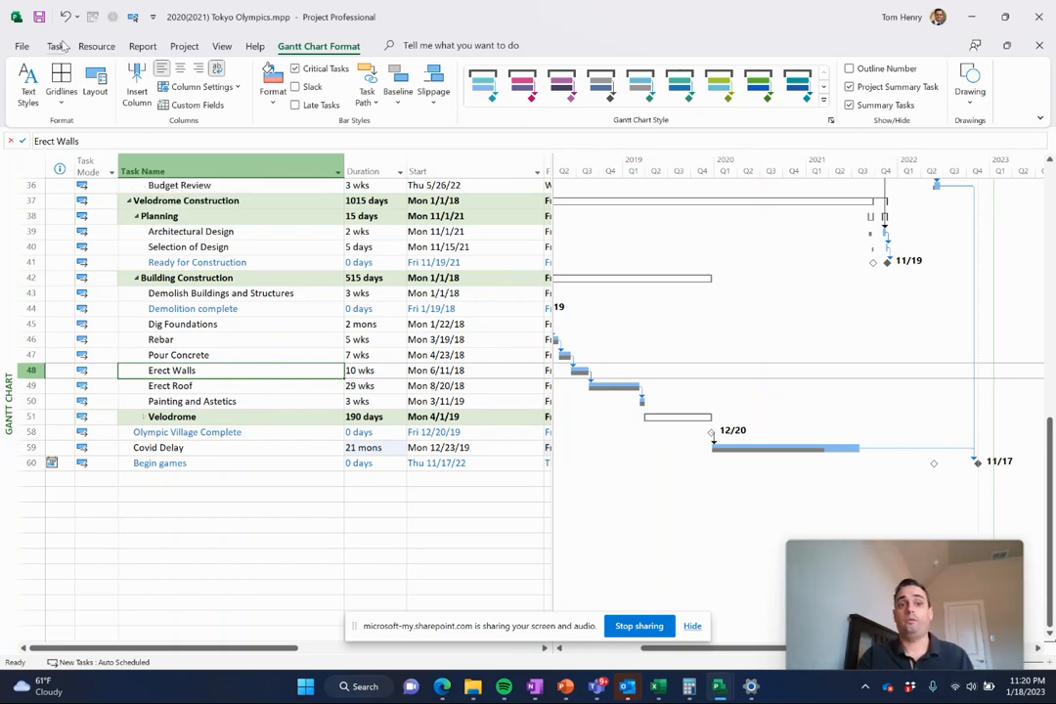
- Switch the task sheet to the Cost table from the View tab's Tables list
left_click(59, 45)
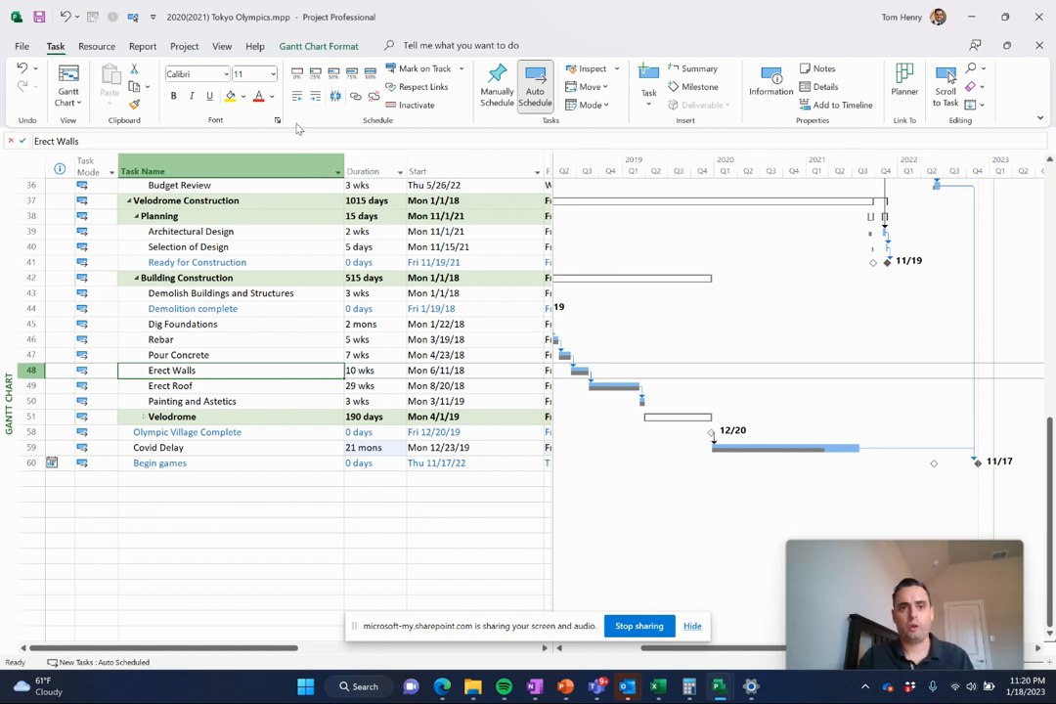
left_click(223, 47)
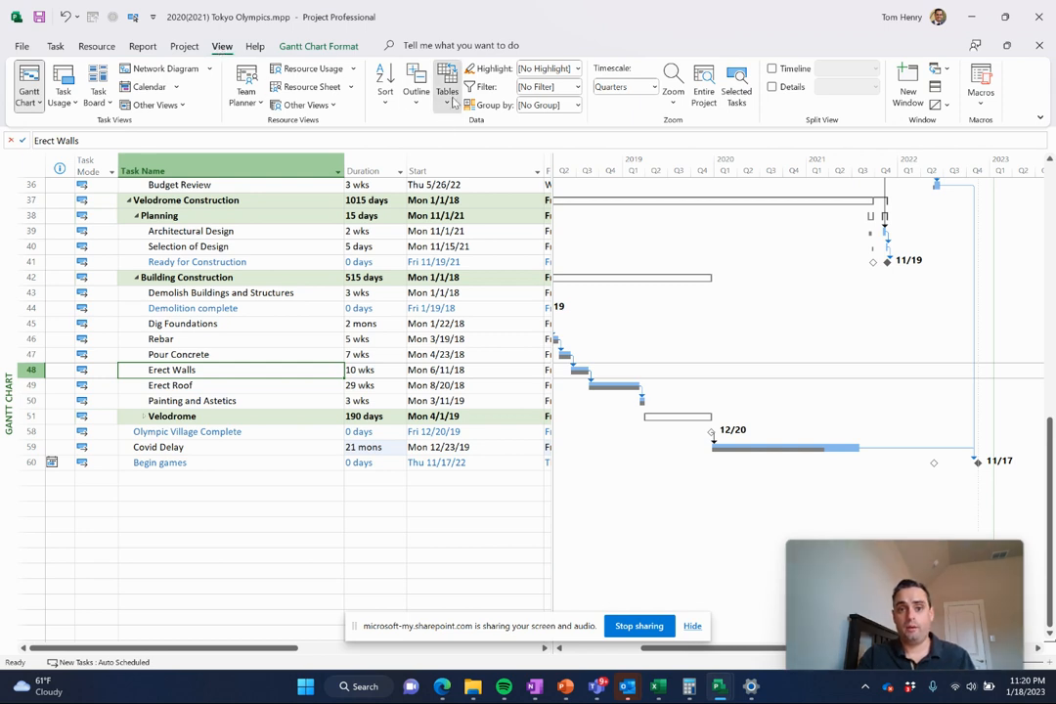
left_click(446, 78)
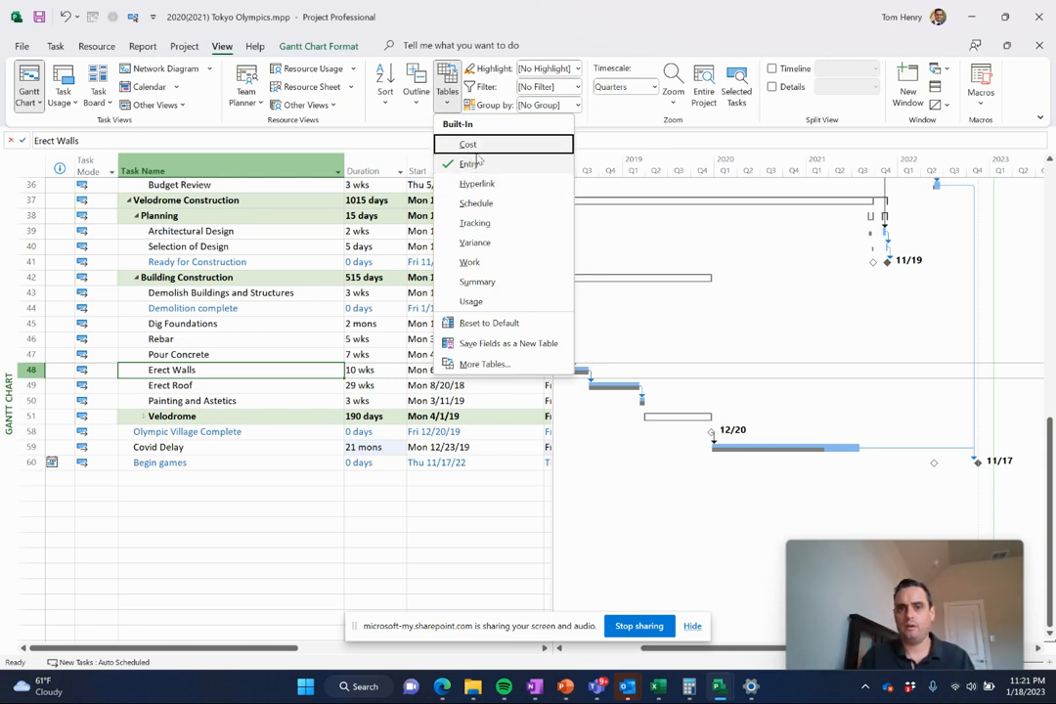
left_click(468, 145)
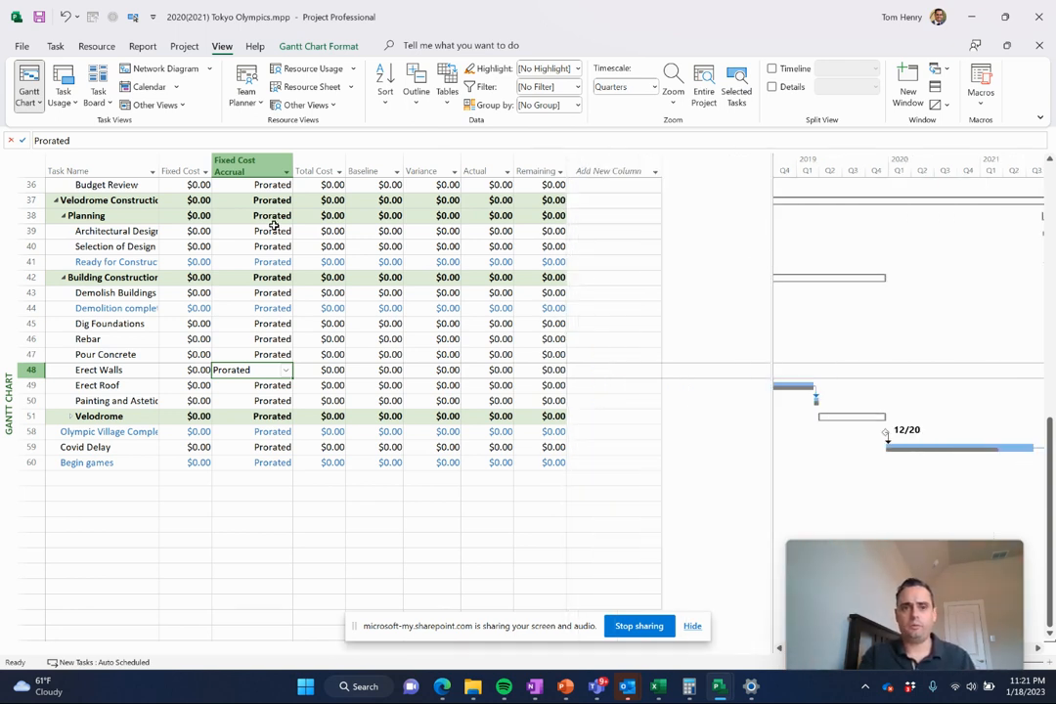
- Select Architectural Design and inspect the baseline cost of the Rebar task
left_click(116, 231)
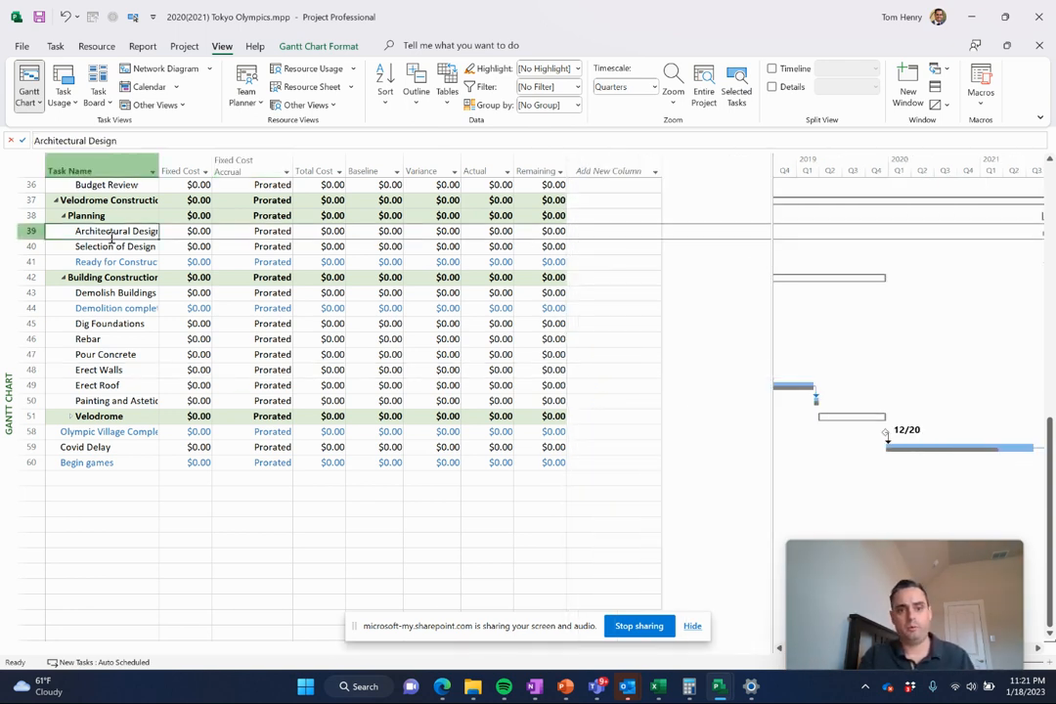
scroll("down", 3)
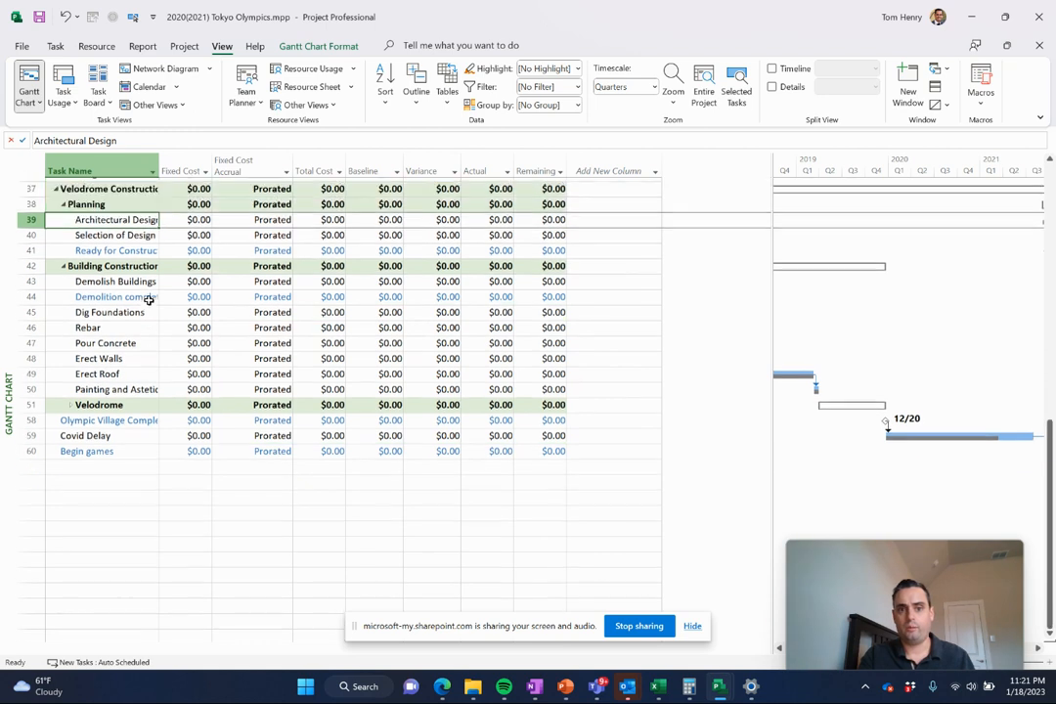
scroll("down", 3)
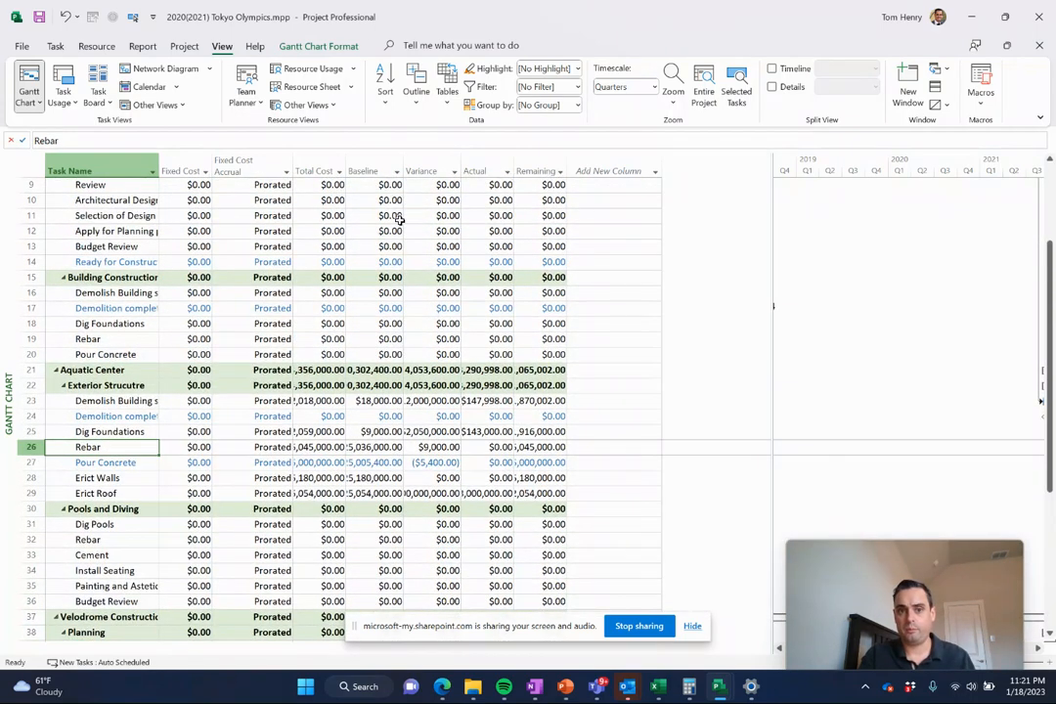
left_click(375, 445)
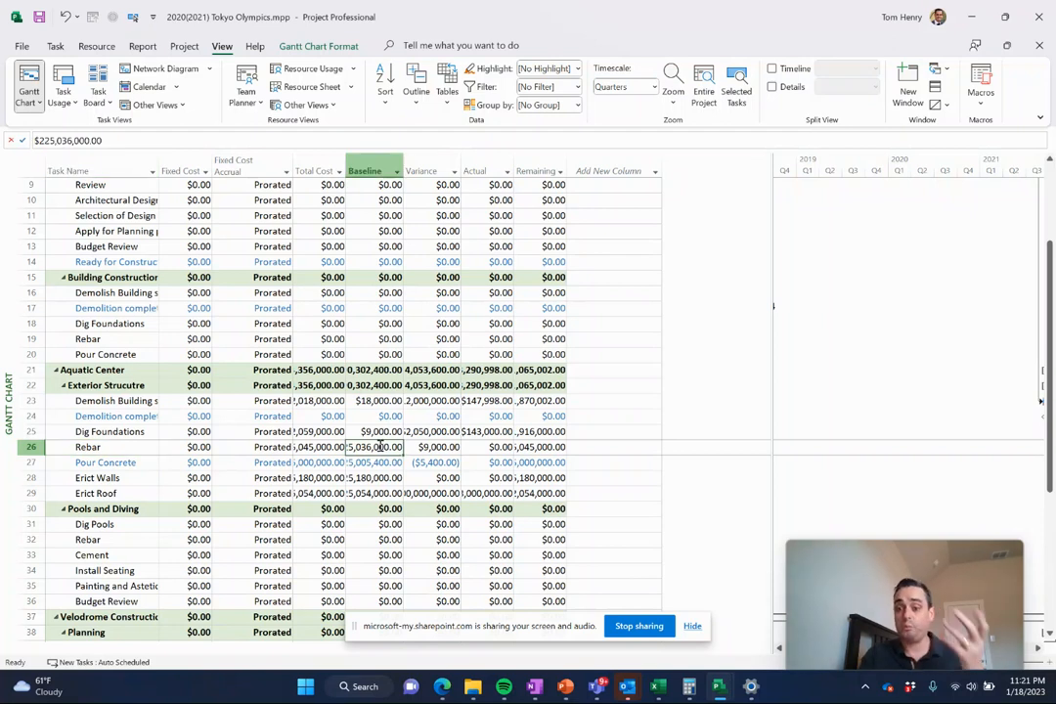
mouse_move(328, 323)
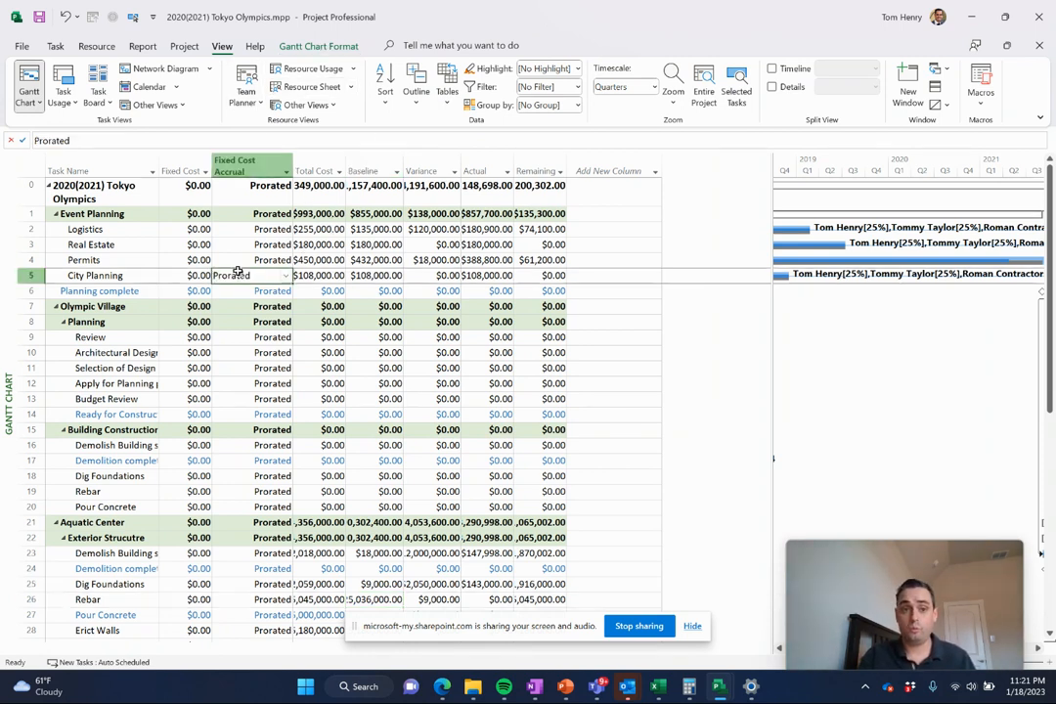
- Switch the task sheet to the Variance table from the Tables list
left_click(184, 245)
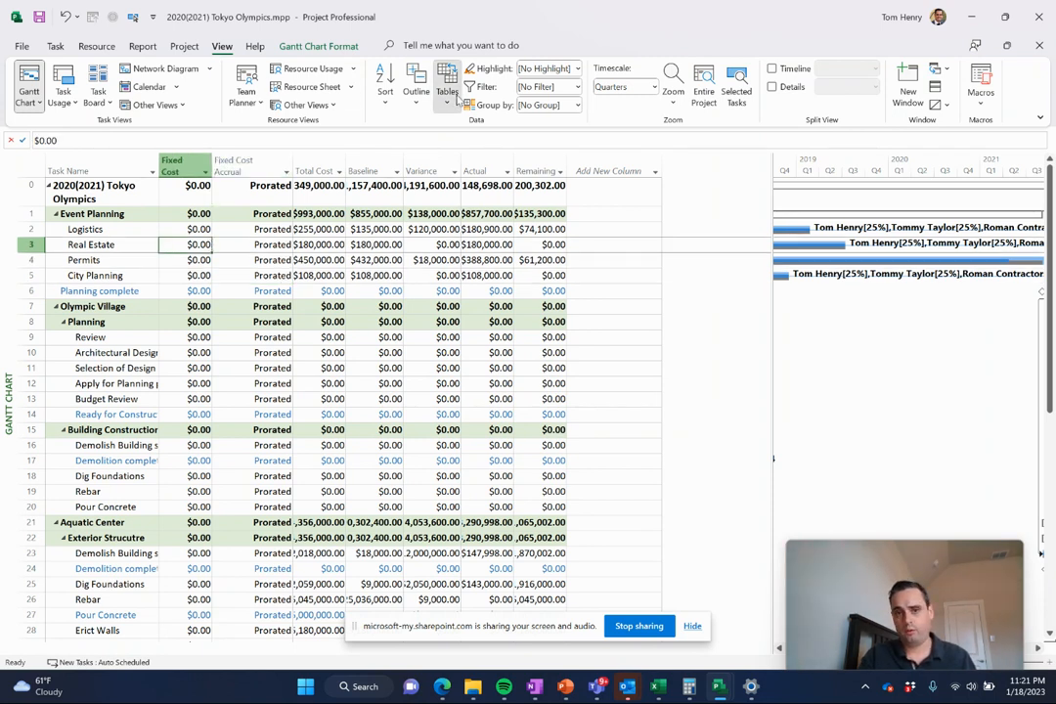
left_click(446, 82)
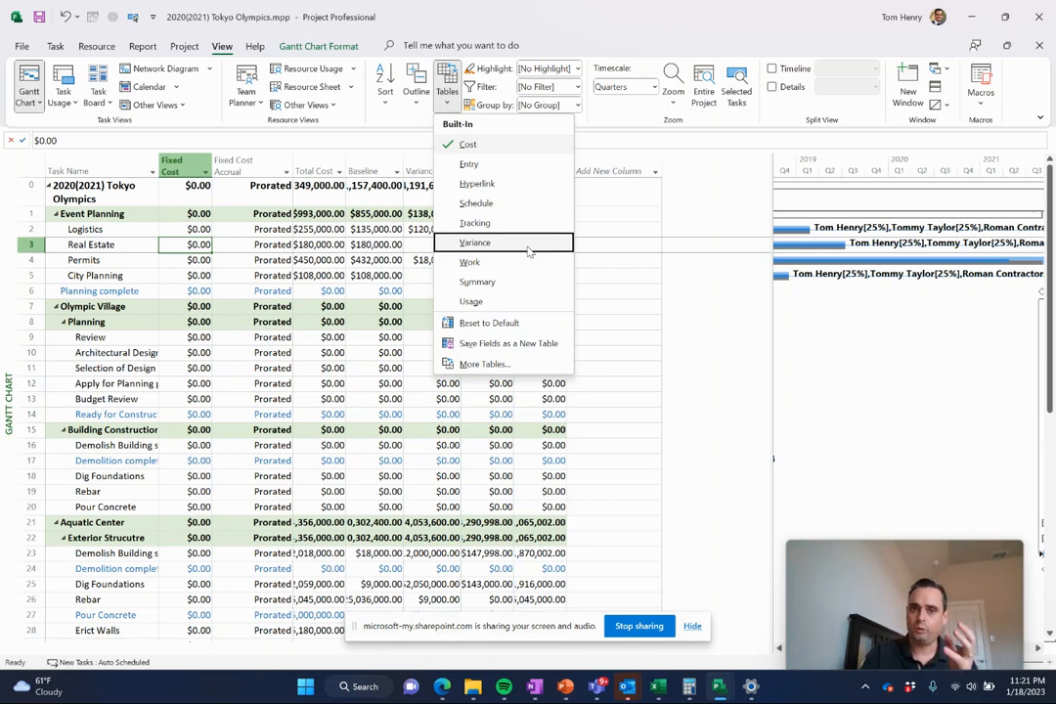
left_click(470, 164)
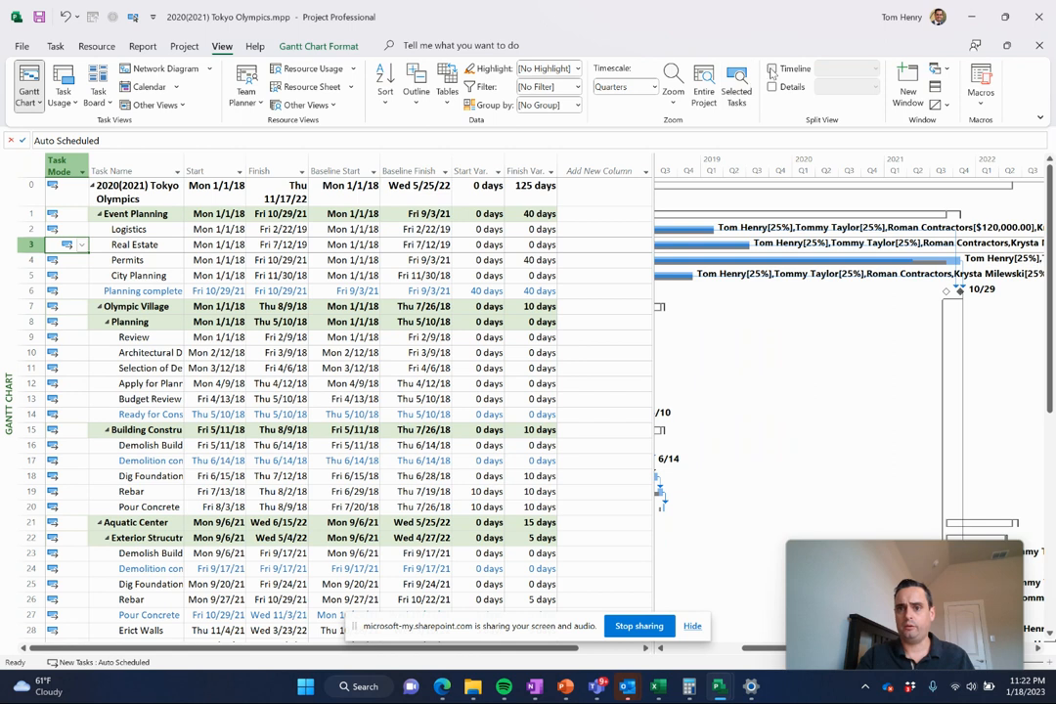
- Show the timeline, collapse to Level 1, select the top-level phases and add them to the timeline
left_click(772, 69)
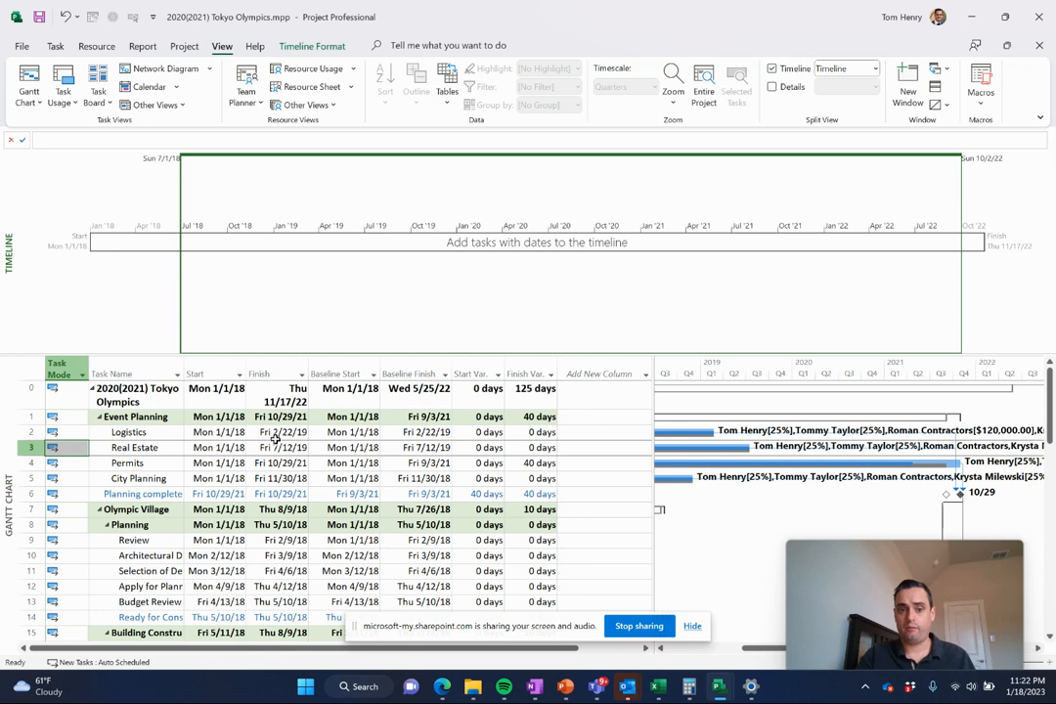
left_click(283, 432)
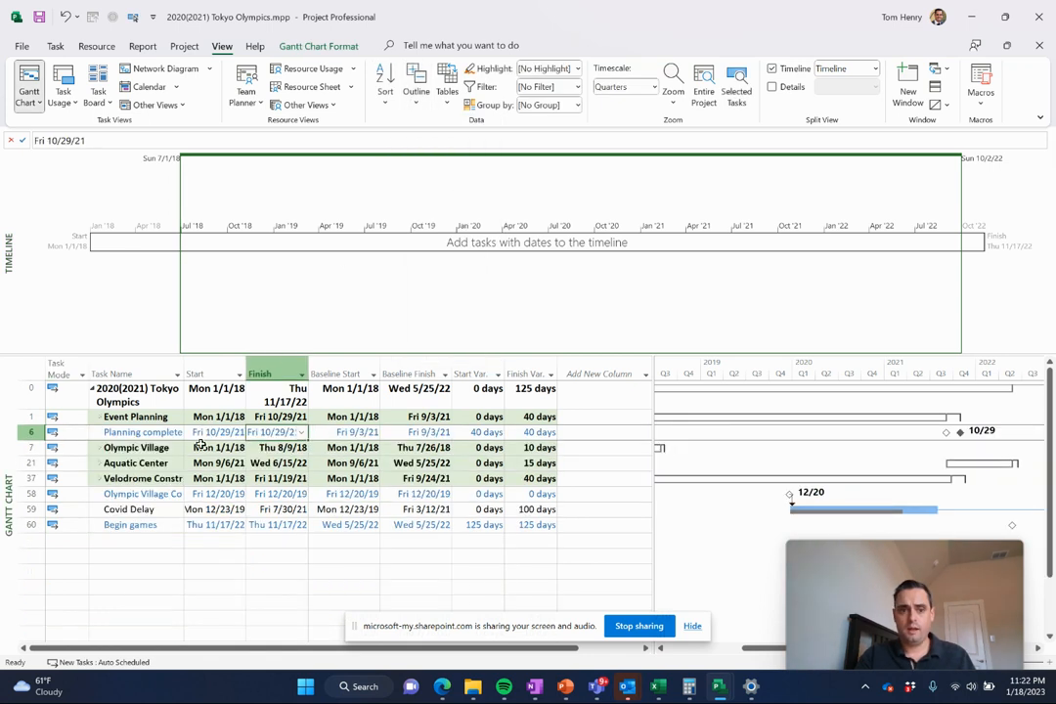
left_click(135, 416)
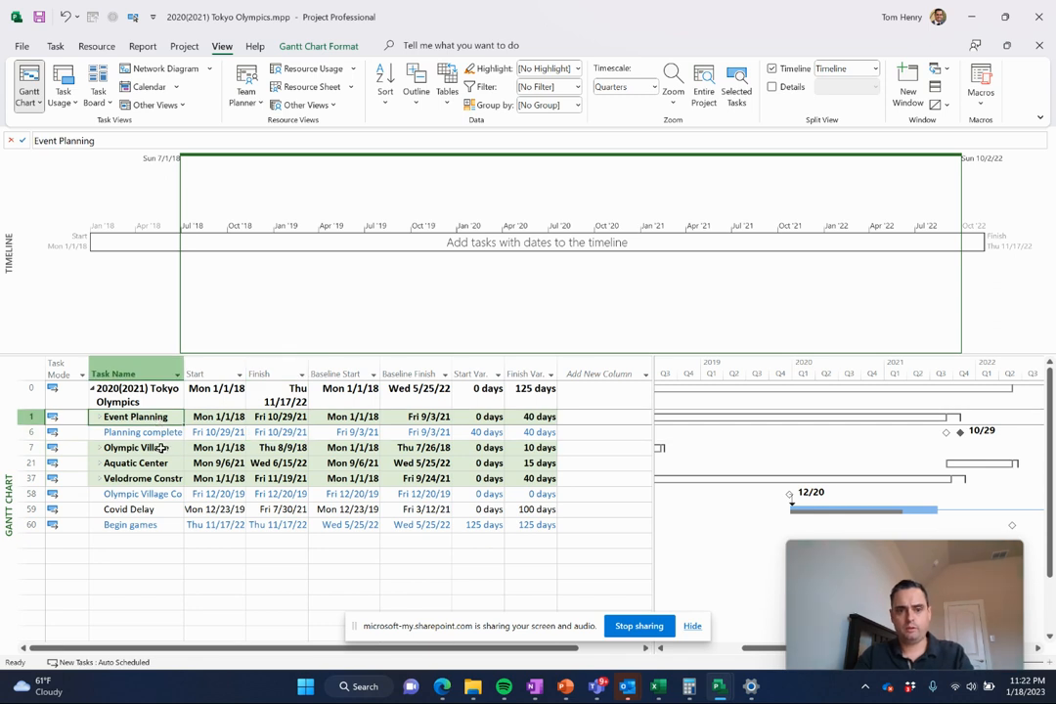
left_click(137, 446)
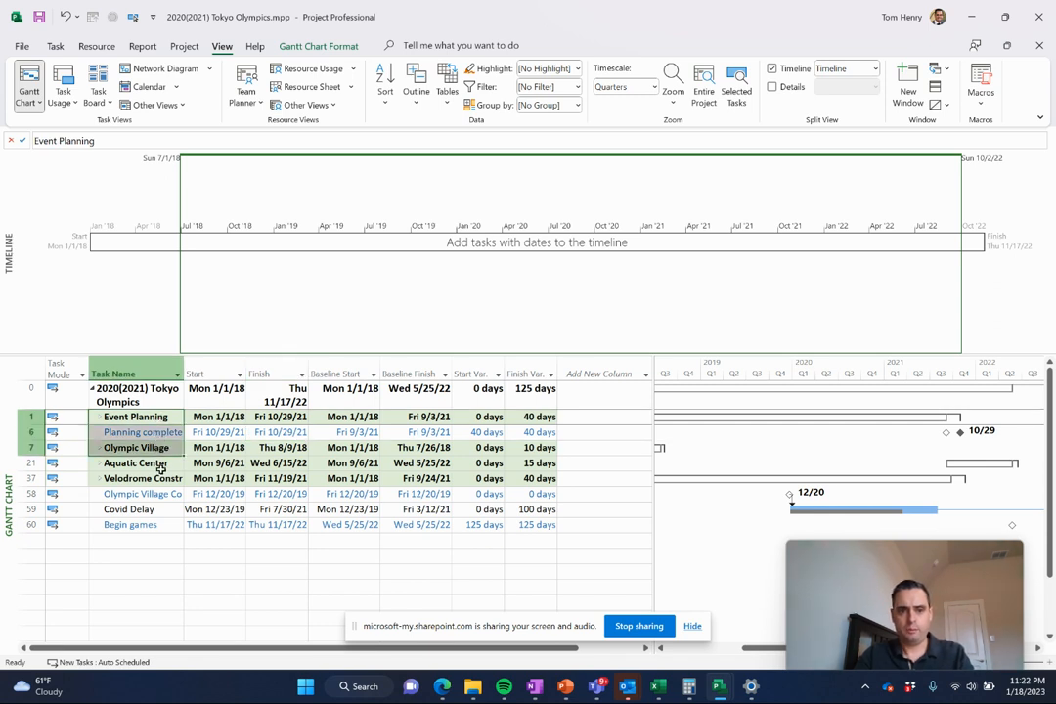
right_click(142, 477)
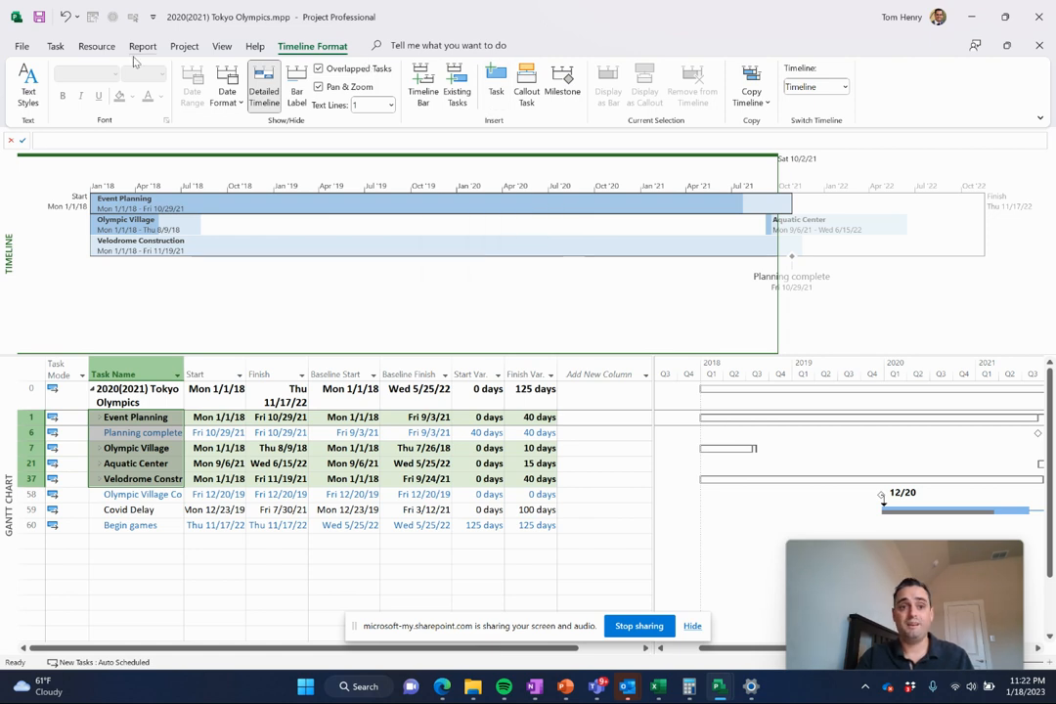
left_click(143, 47)
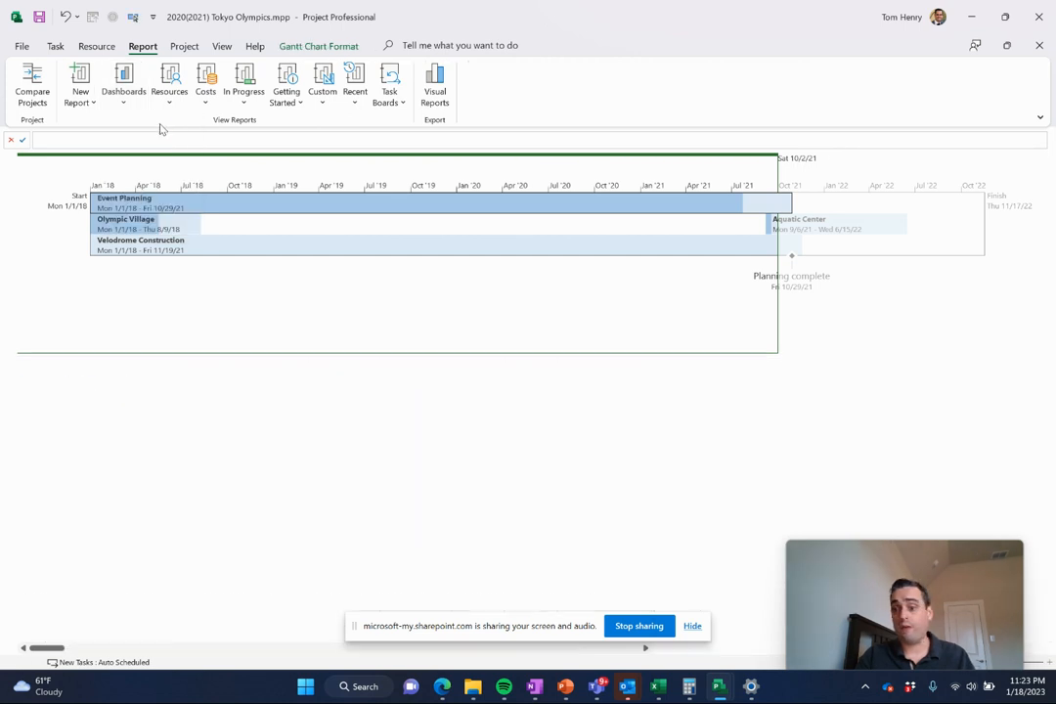
- Generate the Burndown report charting remaining work and tasks over time
left_click(54, 47)
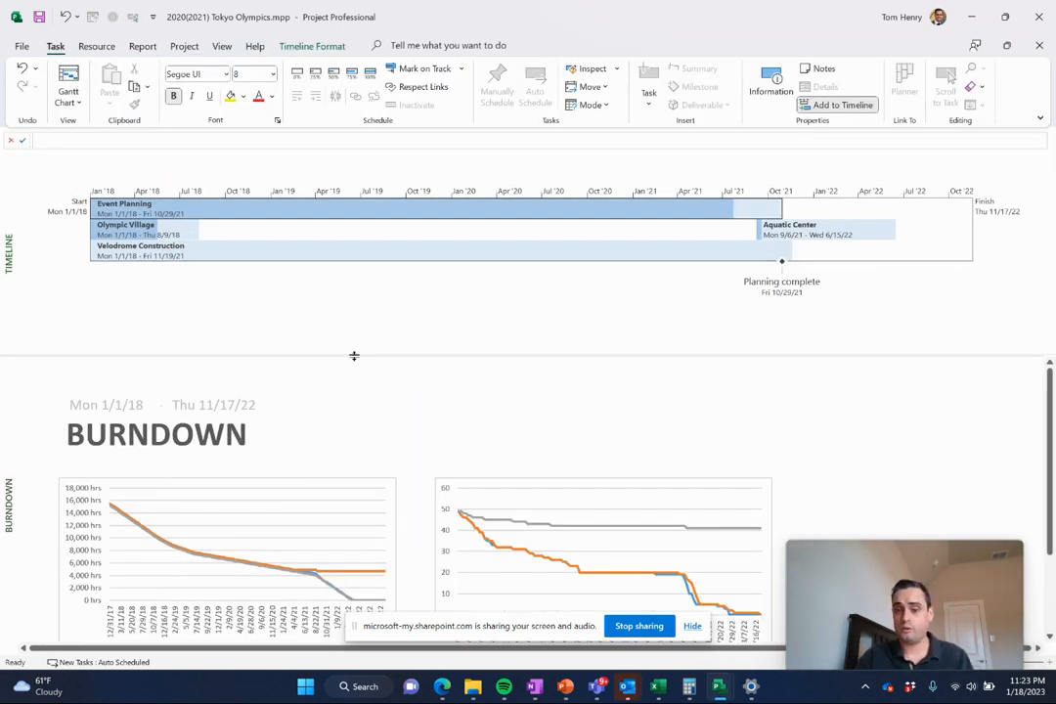
mouse_move(531, 519)
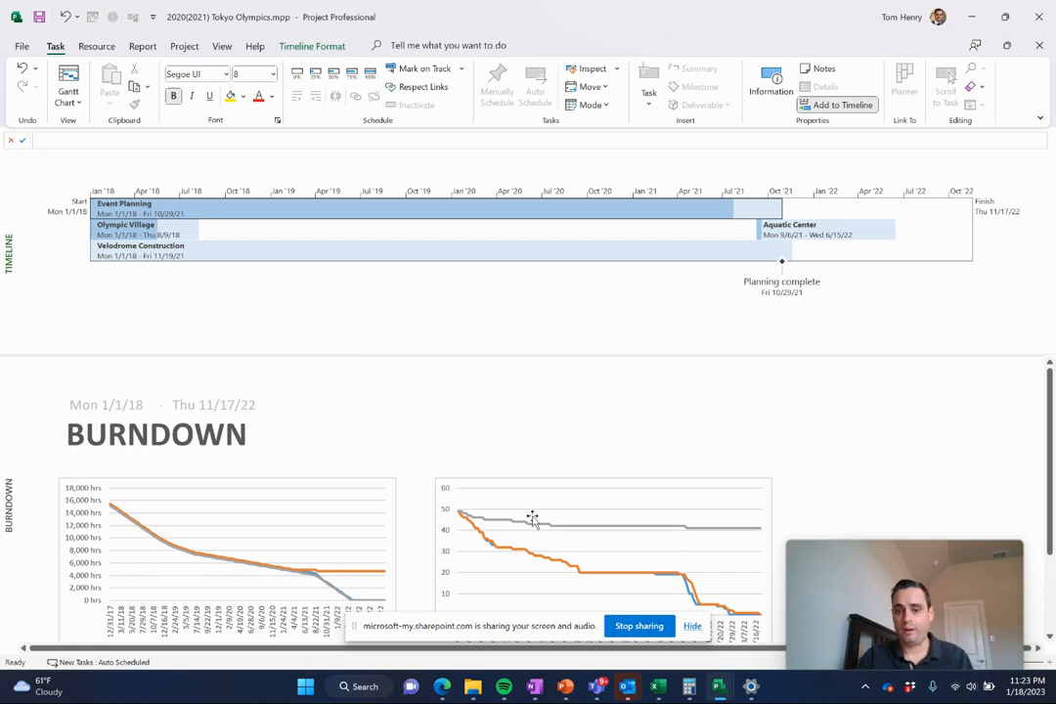